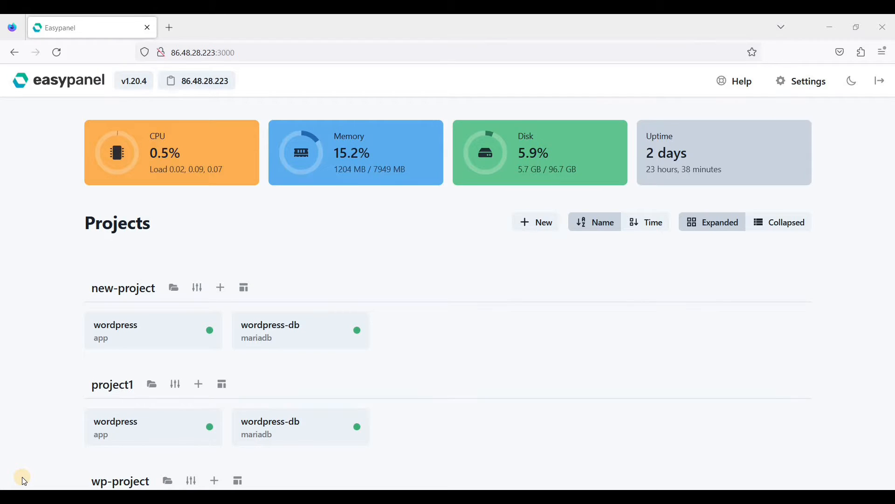
pyautogui.moveTo(3, 454)
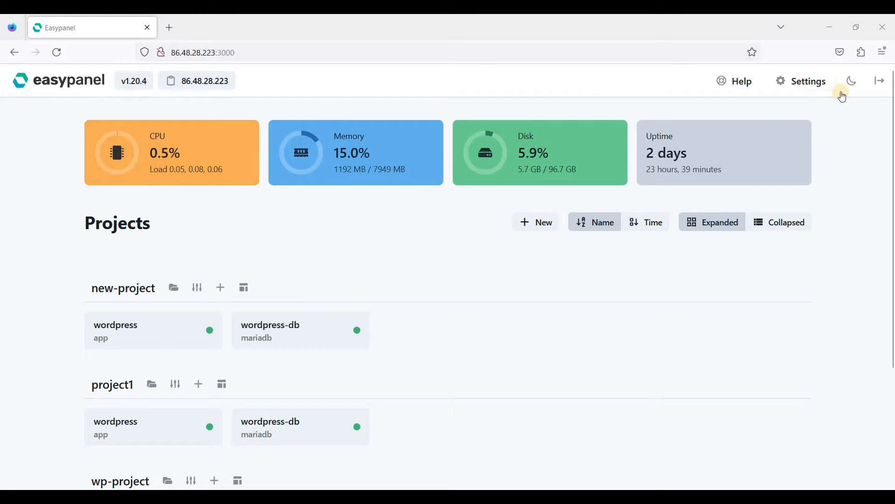
pyautogui.moveTo(850, 81)
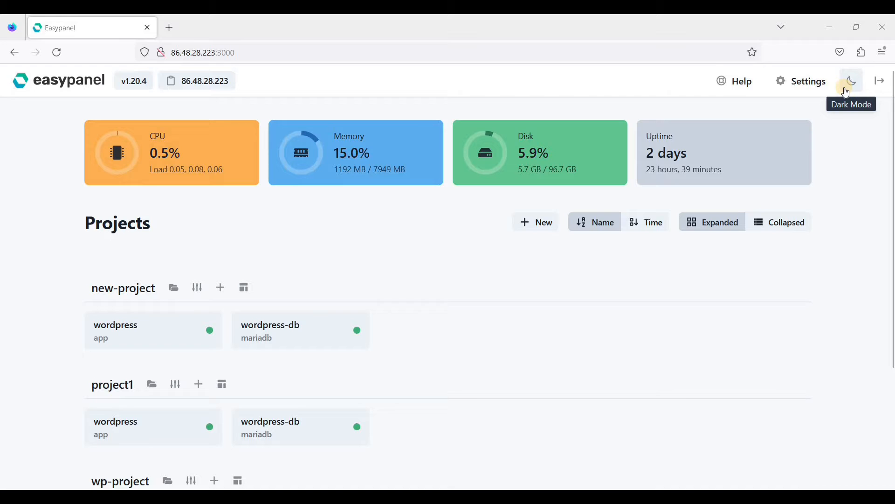
# - Open the panel settings and expand the Easypanel, Traefik and Docker action lists
pyautogui.click(850, 81)
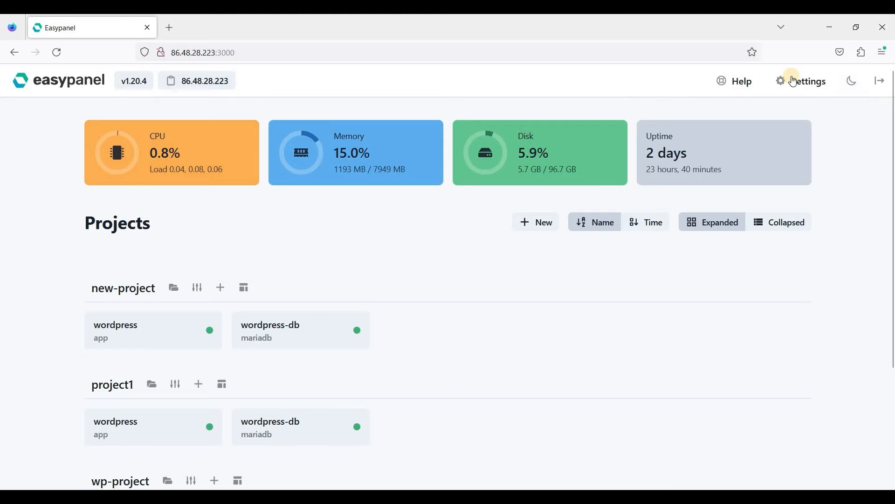
pyautogui.click(807, 80)
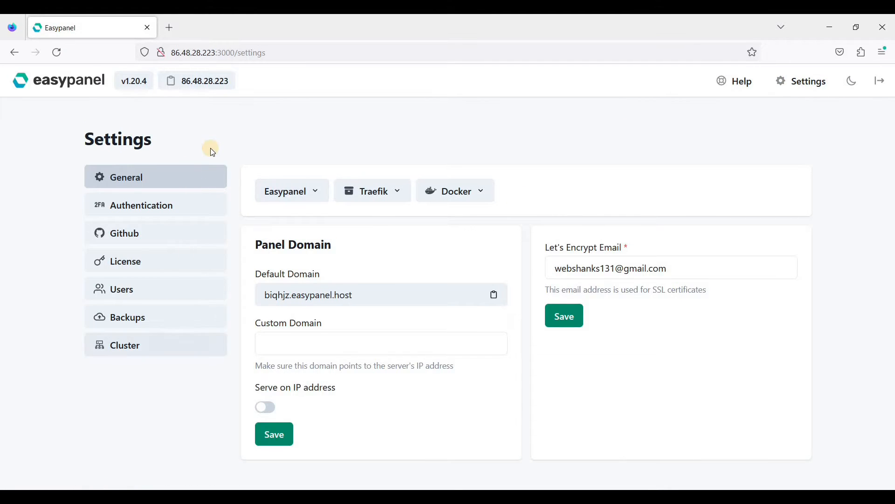
pyautogui.moveTo(323, 197)
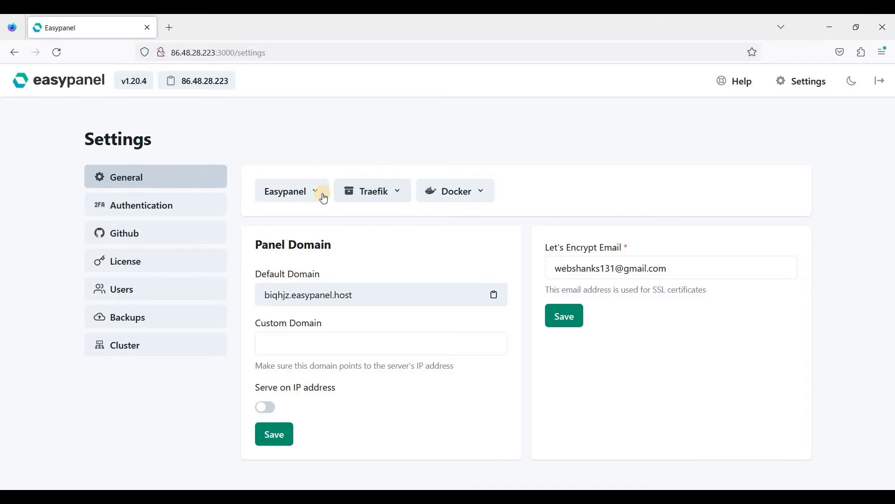
pyautogui.click(292, 191)
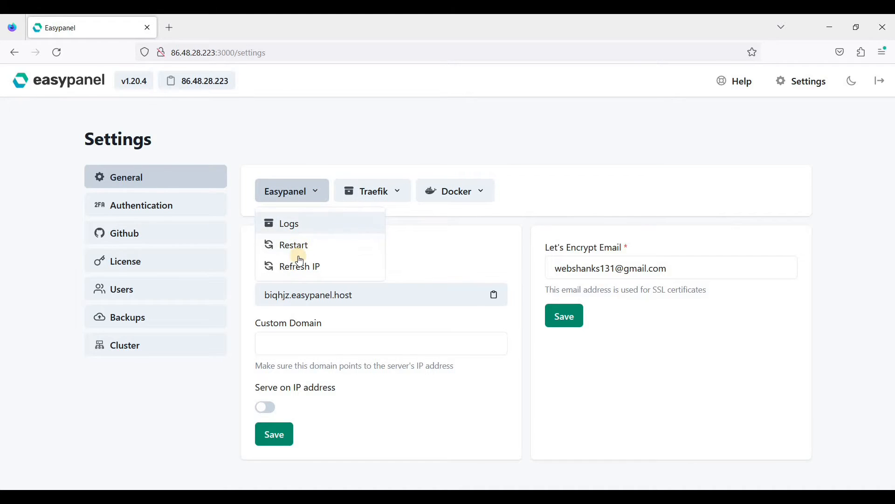
pyautogui.click(371, 190)
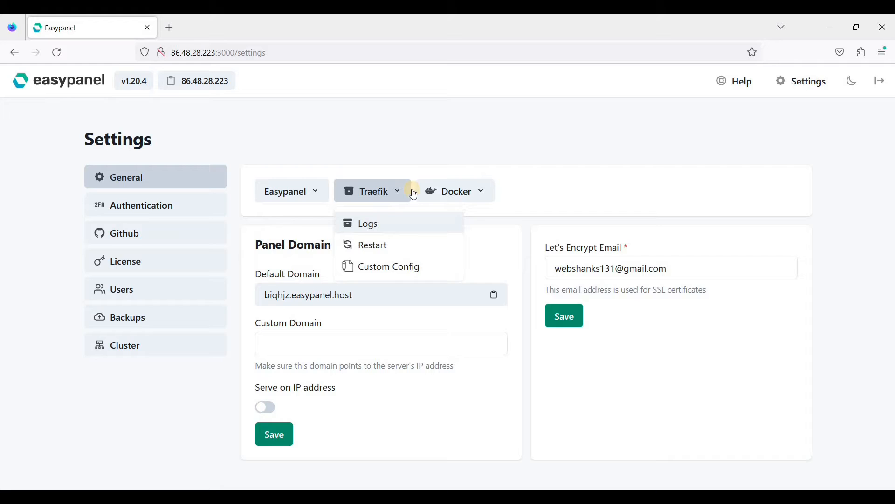
pyautogui.click(455, 191)
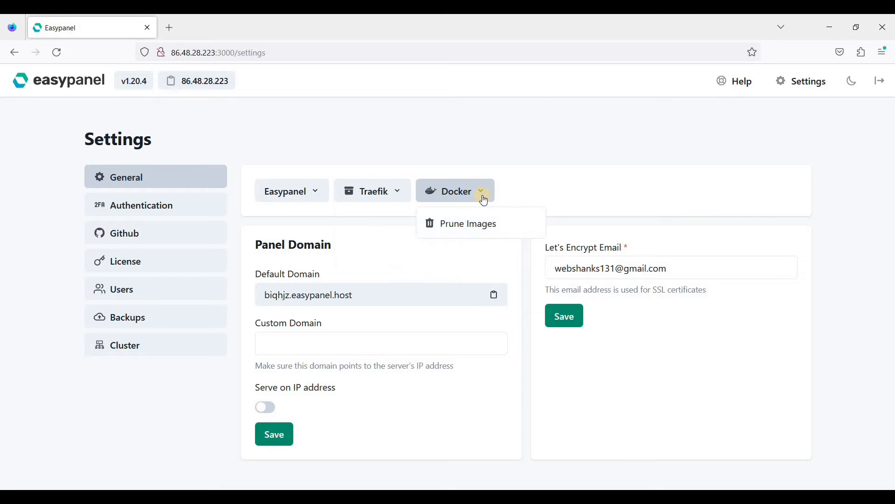
pyautogui.click(338, 307)
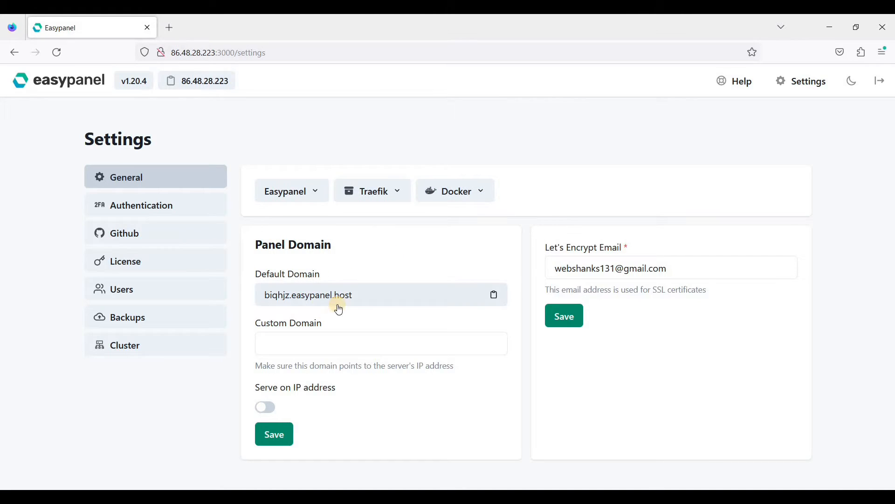
# - Open the default panel domain's login page in a new tab, then return to settings
pyautogui.click(381, 343)
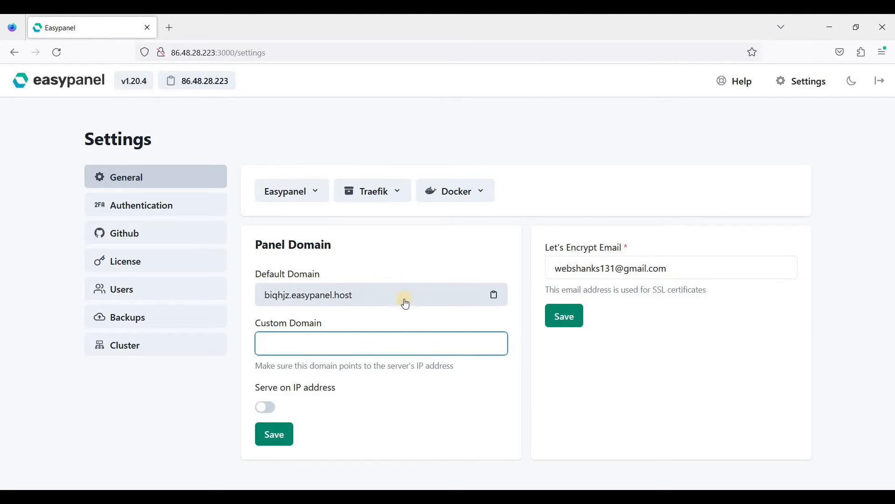
pyautogui.click(493, 294)
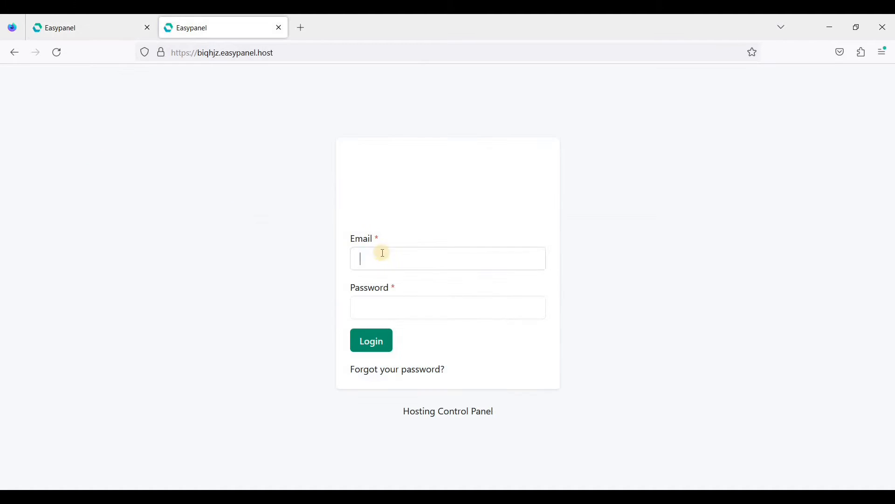
pyautogui.click(447, 258)
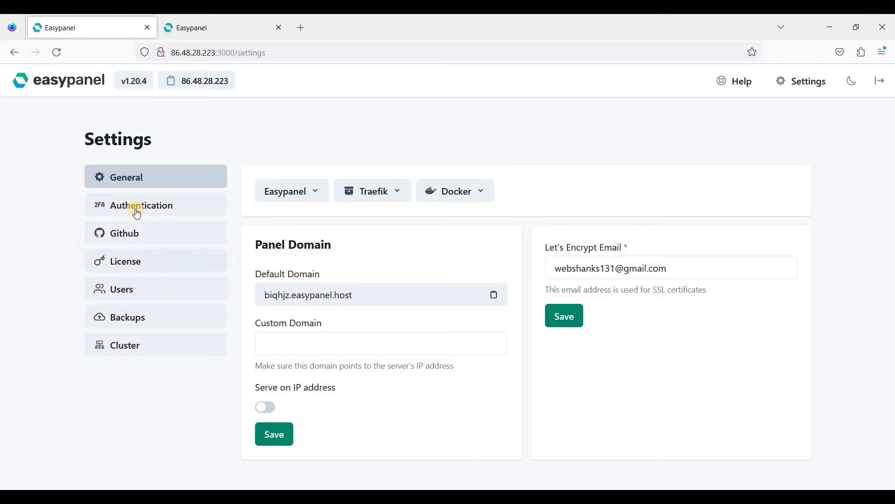
# - Browse the Authentication, License, Users and Cluster settings, then go back to the projects dashboard
pyautogui.click(141, 205)
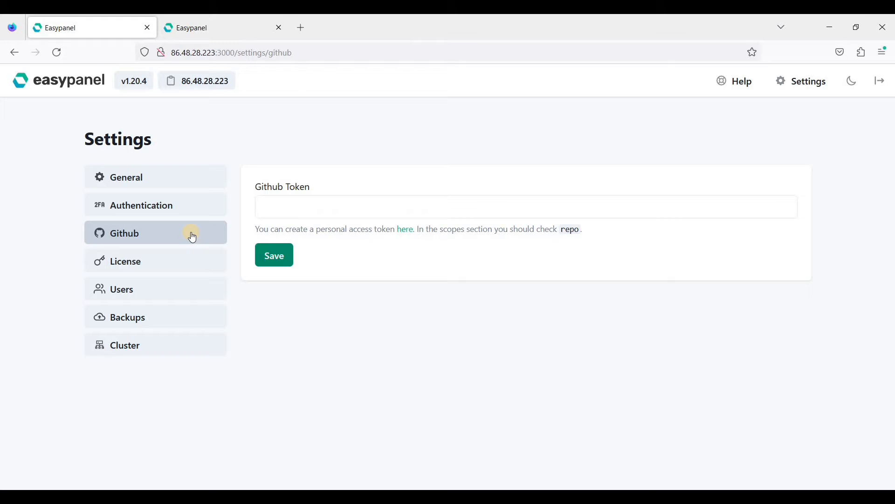
pyautogui.click(125, 262)
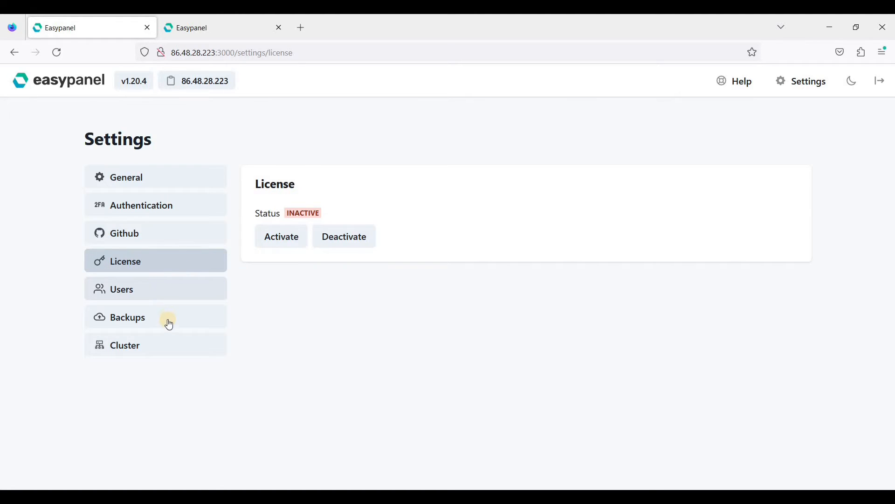
pyautogui.click(122, 289)
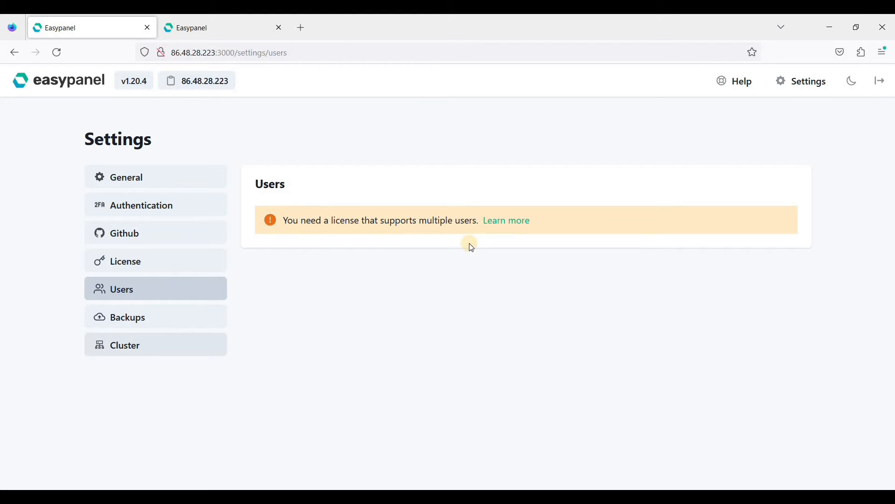
pyautogui.click(127, 317)
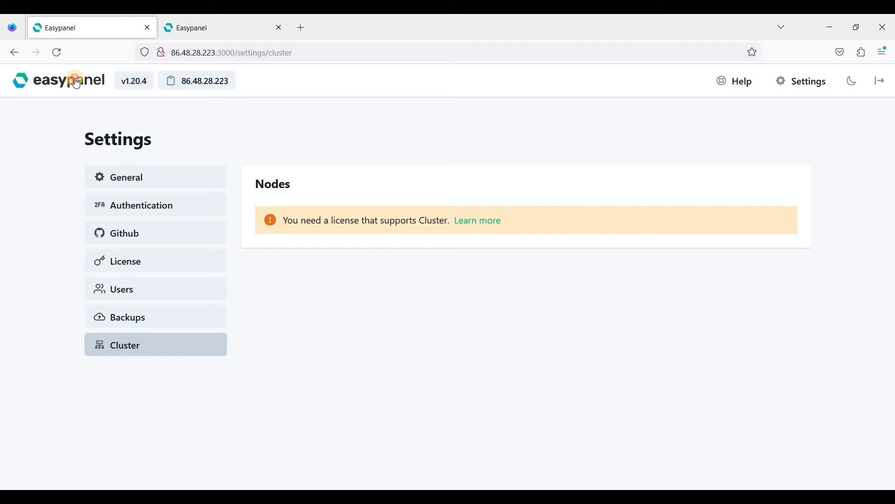
pyautogui.click(59, 80)
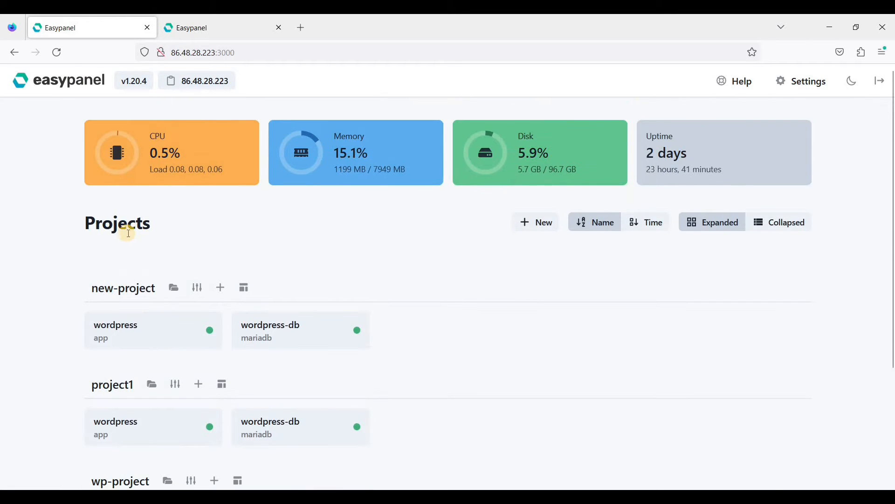
pyautogui.moveTo(402, 249)
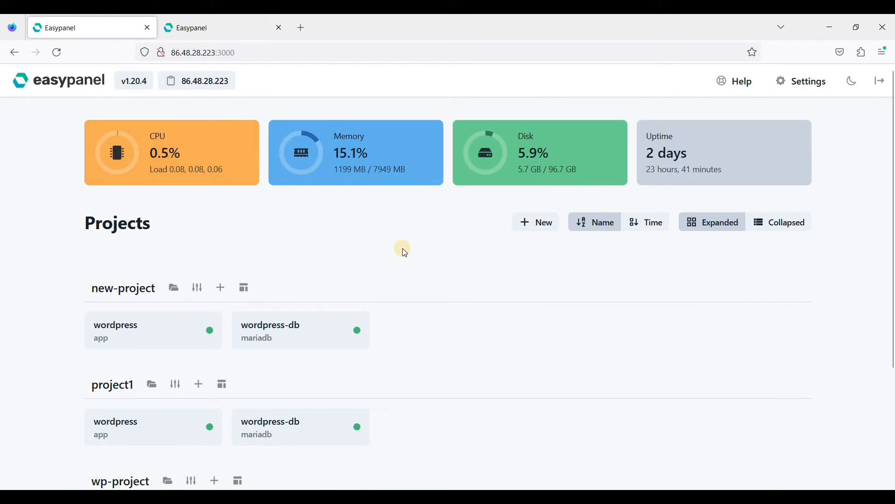
# - Create a project named '1st-project' and list the service types it can add
pyautogui.click(536, 221)
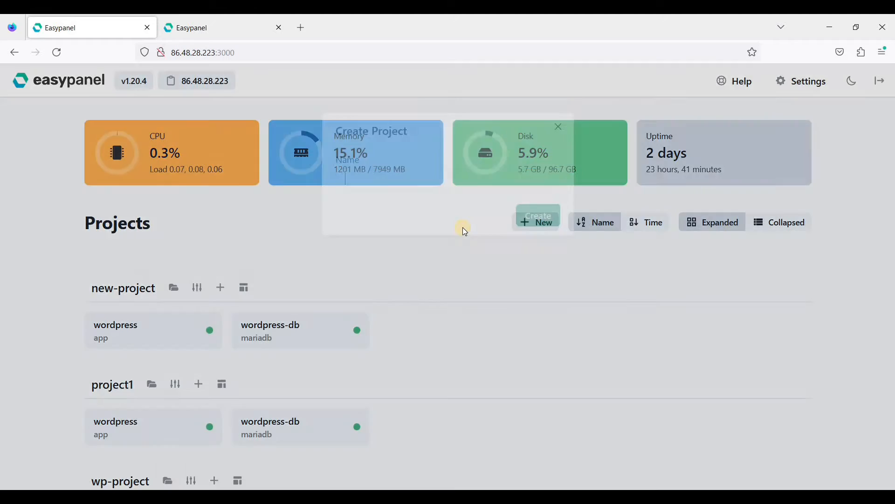
pyautogui.click(536, 221)
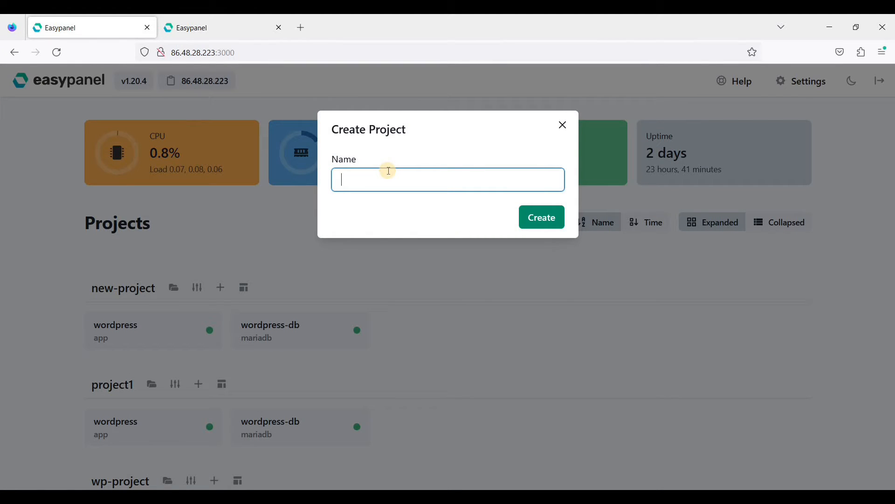
pyautogui.write('1s')
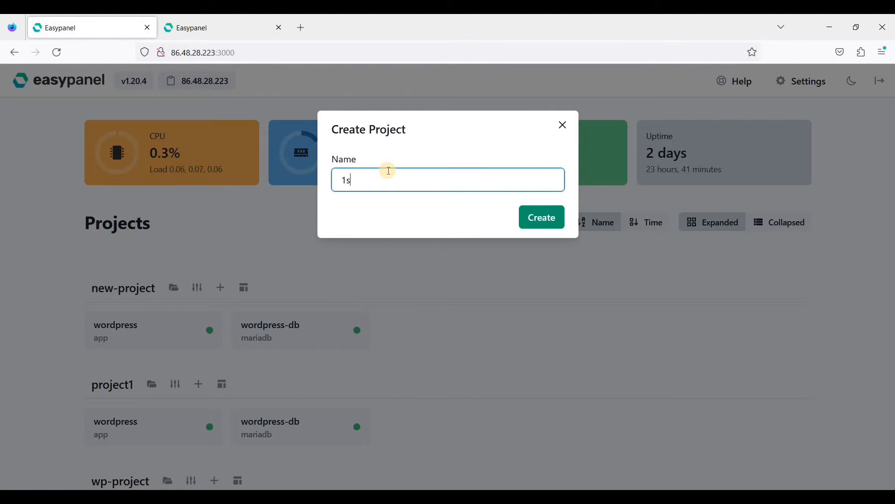
pyautogui.write('t')
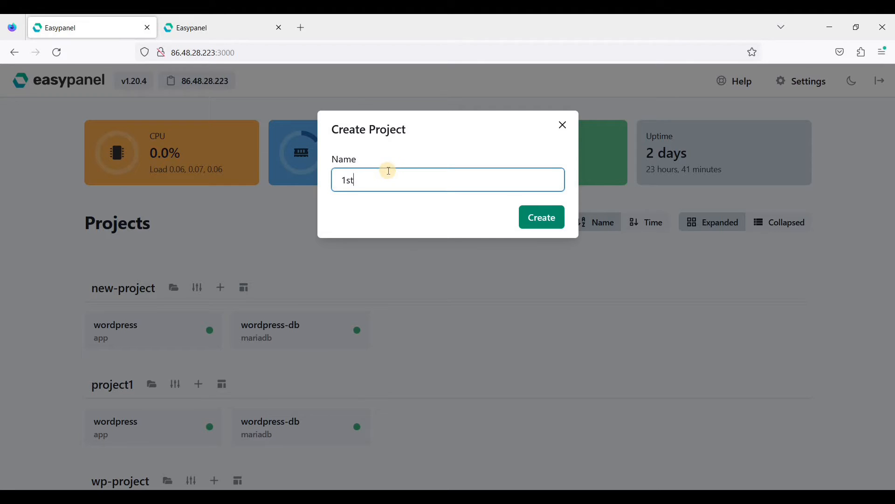
pyautogui.write('-project')
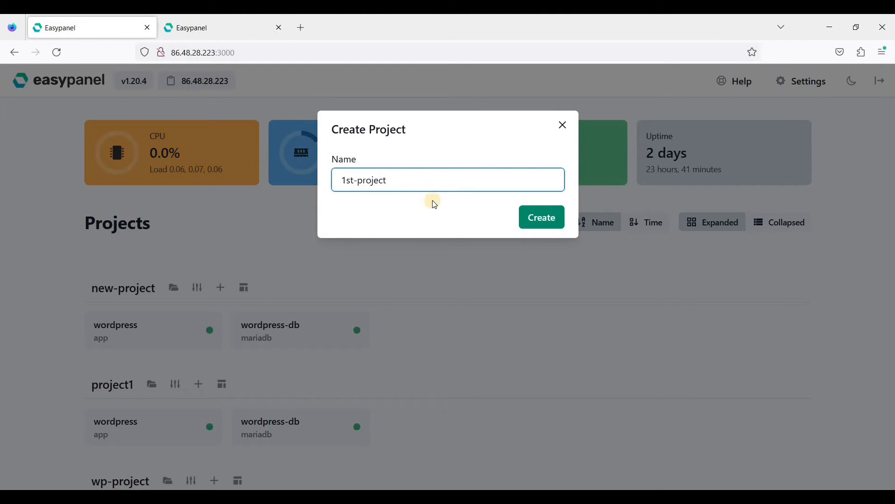
pyautogui.click(540, 217)
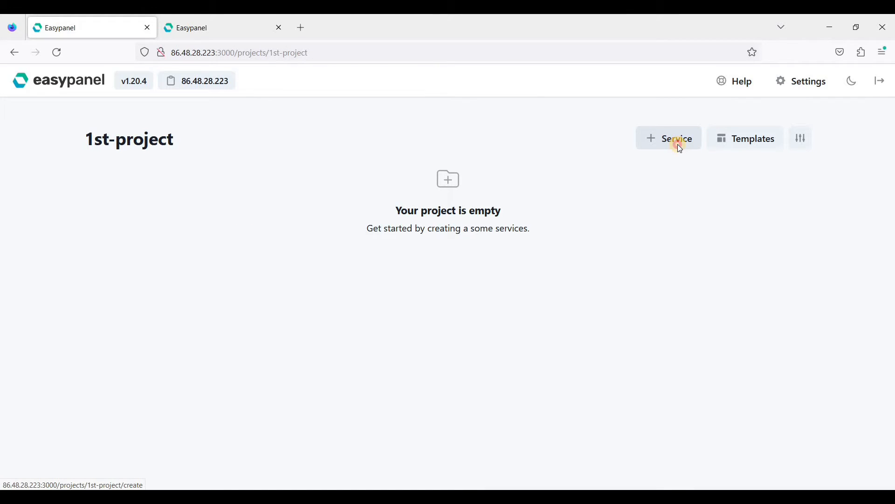
pyautogui.click(669, 138)
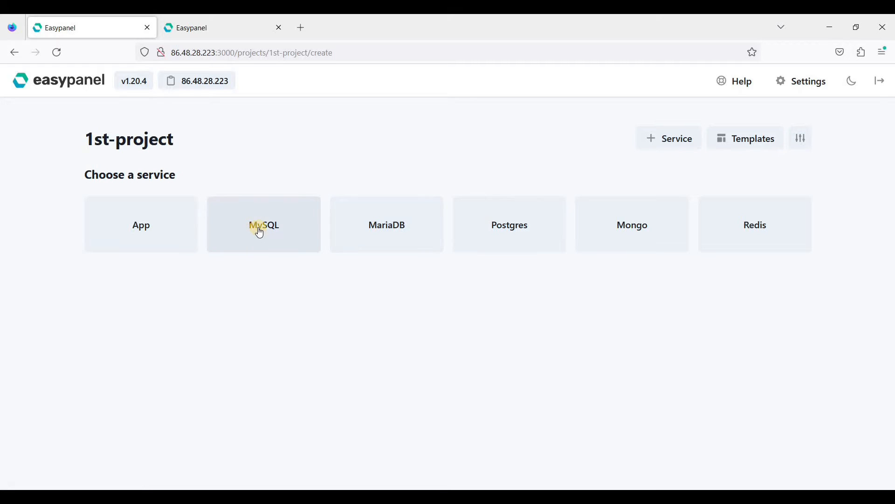
pyautogui.moveTo(302, 234)
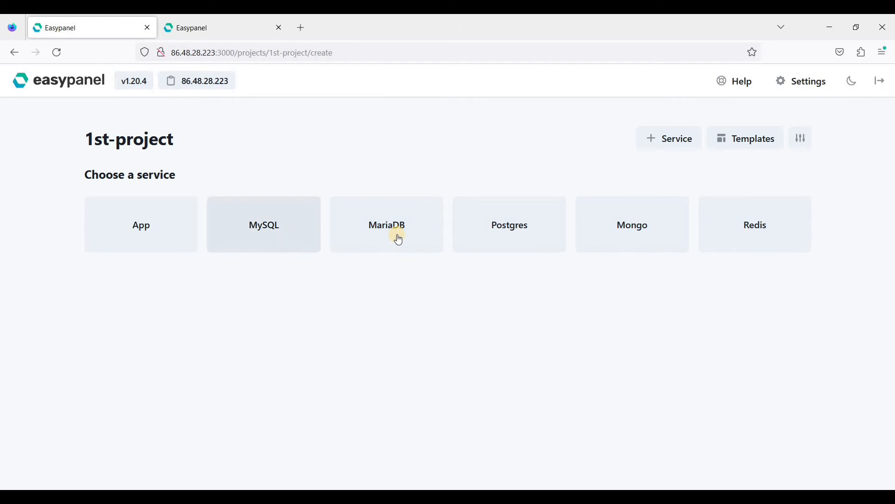
pyautogui.moveTo(536, 249)
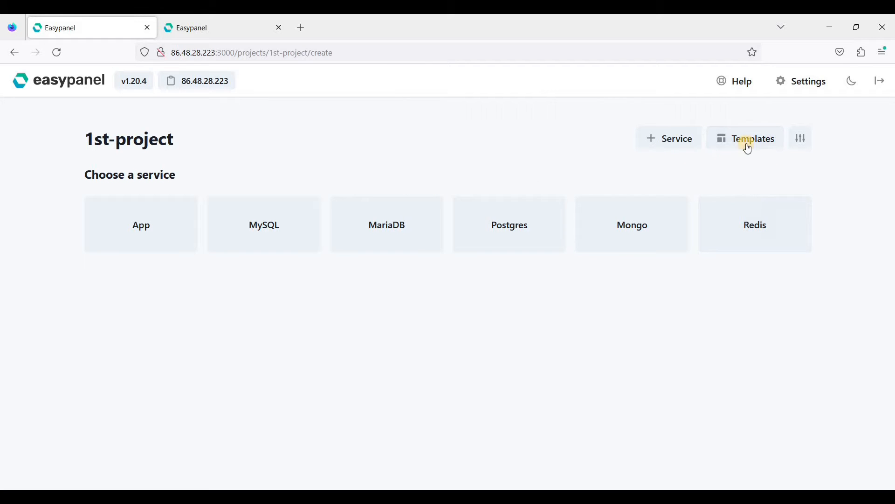
# - Scroll through the app templates catalogue to find WordPress
pyautogui.click(753, 138)
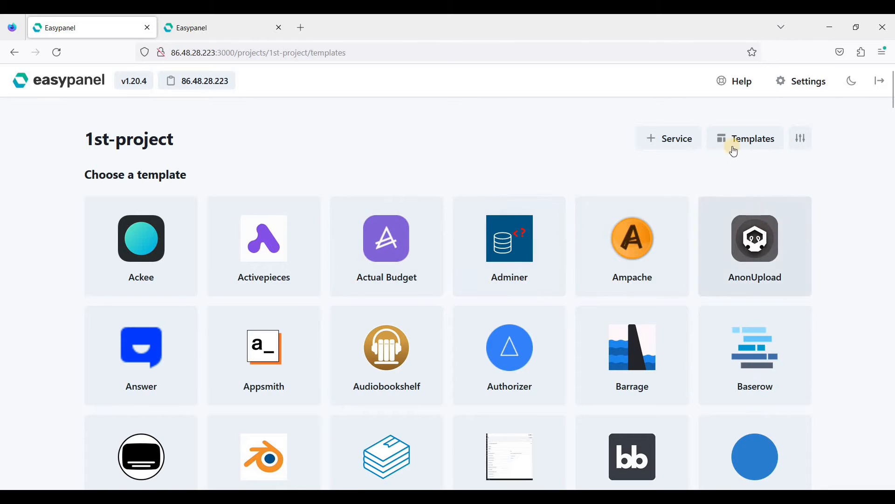
pyautogui.scroll(-3)
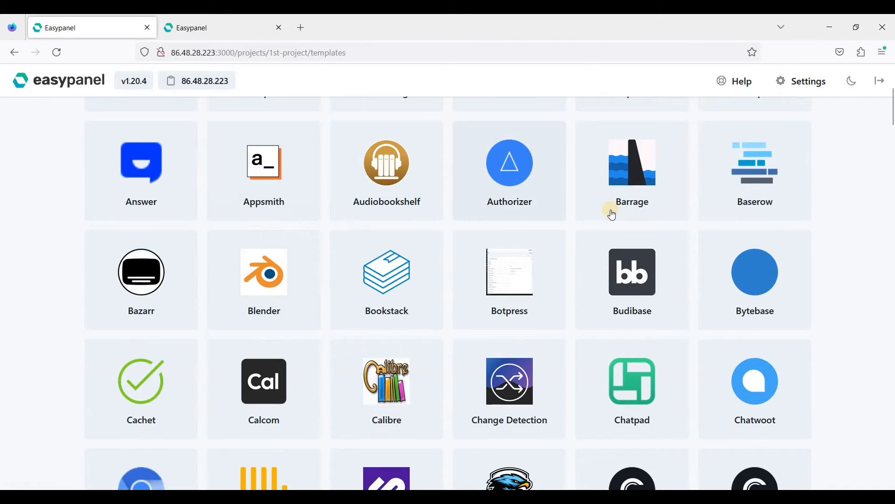
pyautogui.scroll(-3)
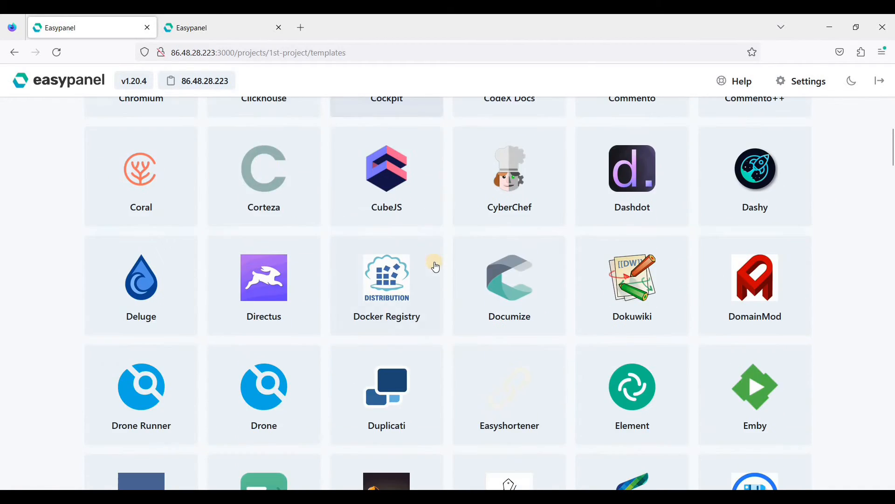
pyautogui.scroll(-3)
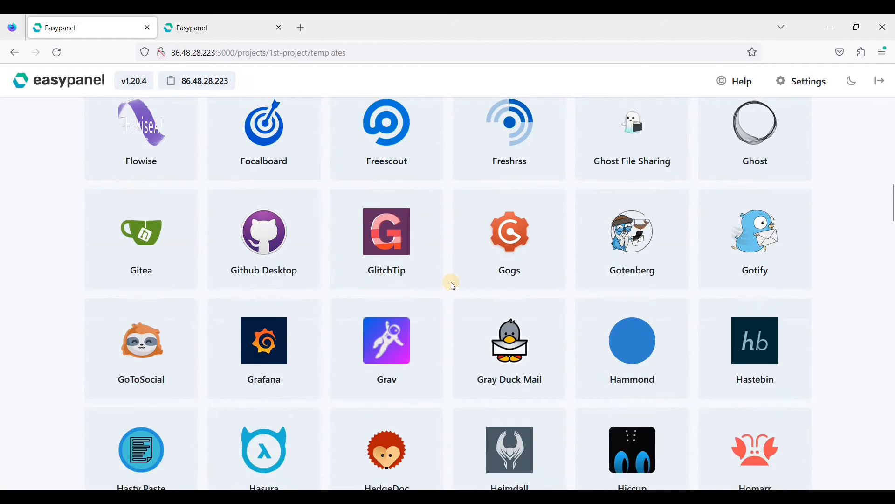
pyautogui.scroll(-3)
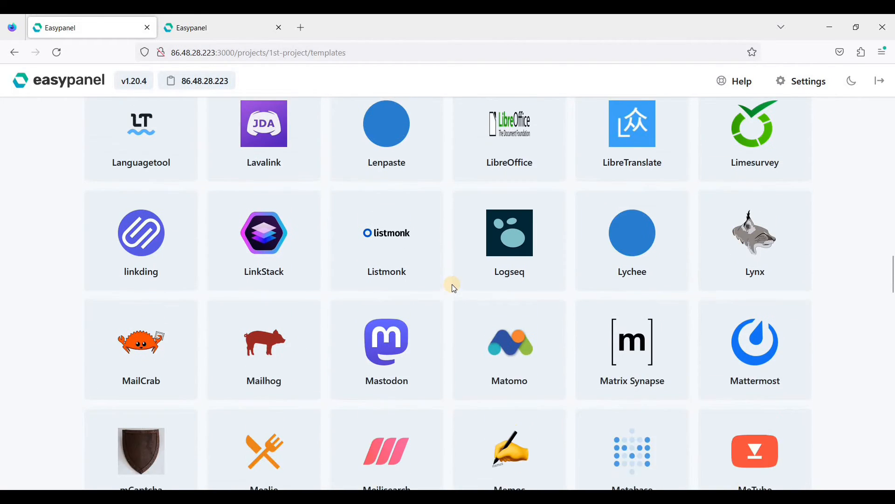
pyautogui.scroll(-3)
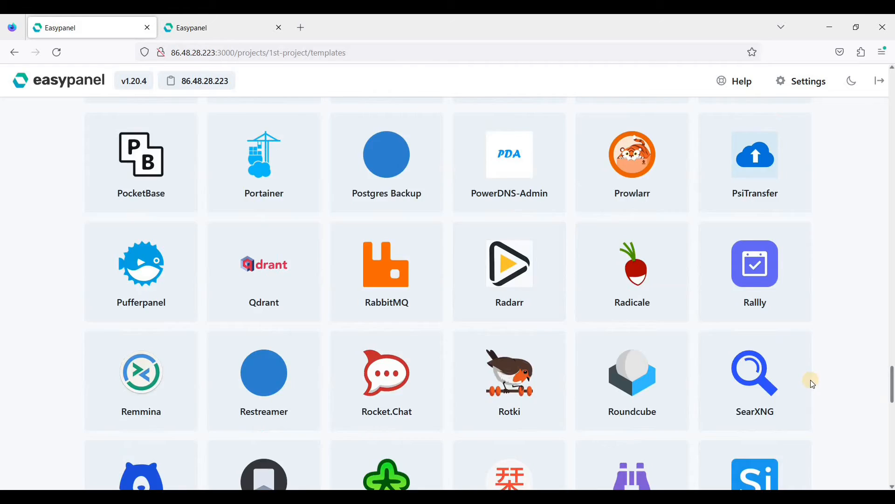
pyautogui.scroll(-3)
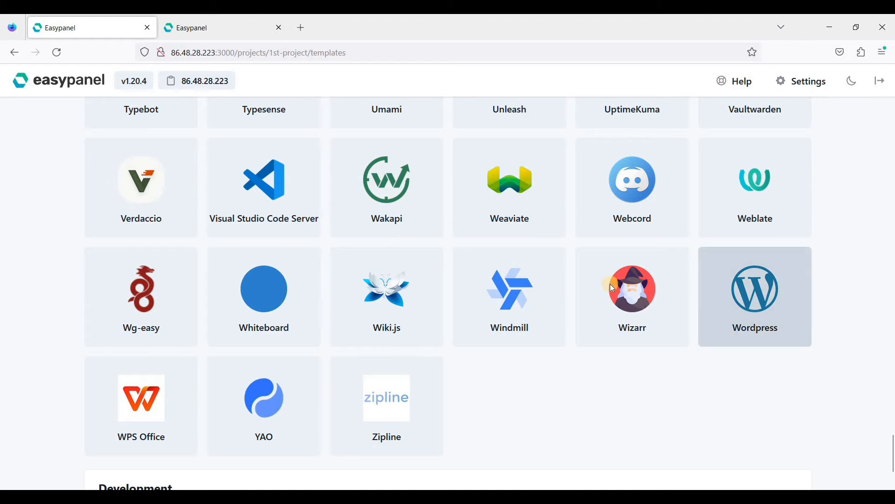
# - Create the WordPress template with a MariaDB database and go to the project
pyautogui.click(755, 288)
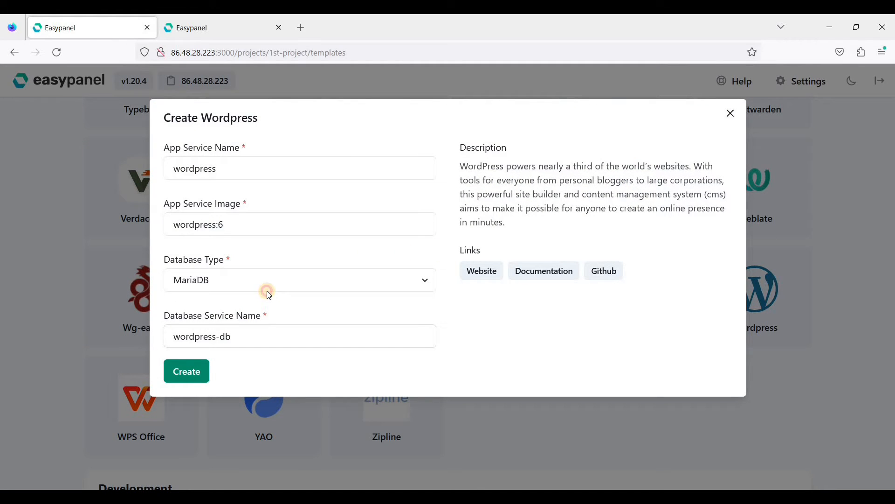
pyautogui.click(300, 279)
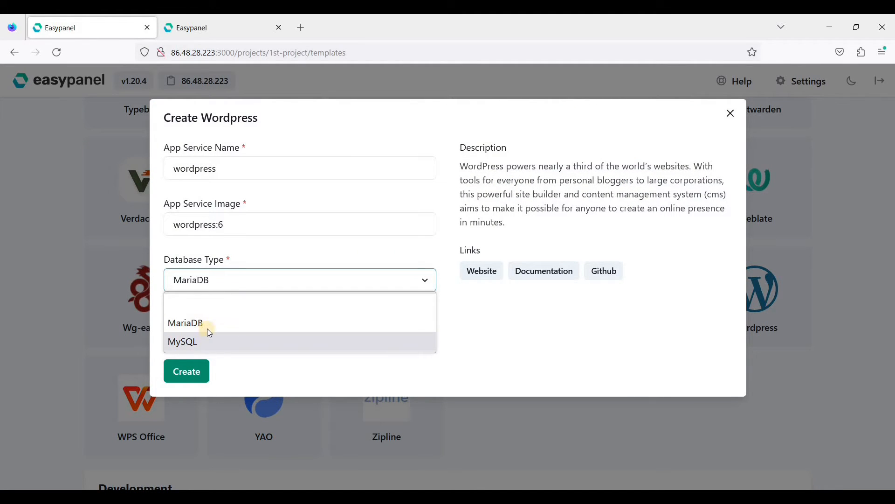
pyautogui.click(185, 323)
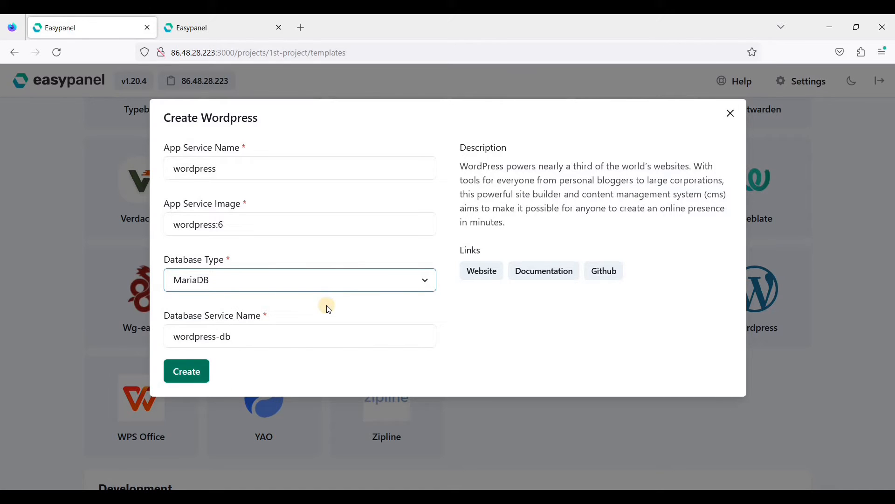
pyautogui.click(186, 371)
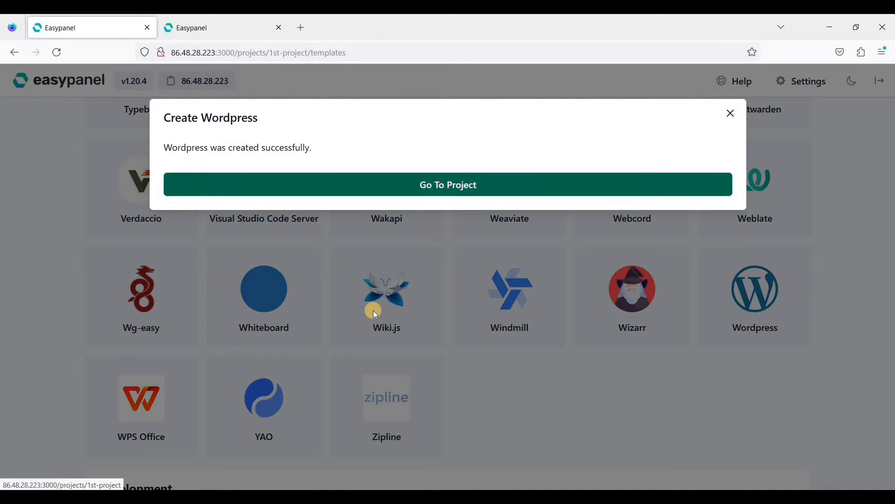
pyautogui.click(448, 184)
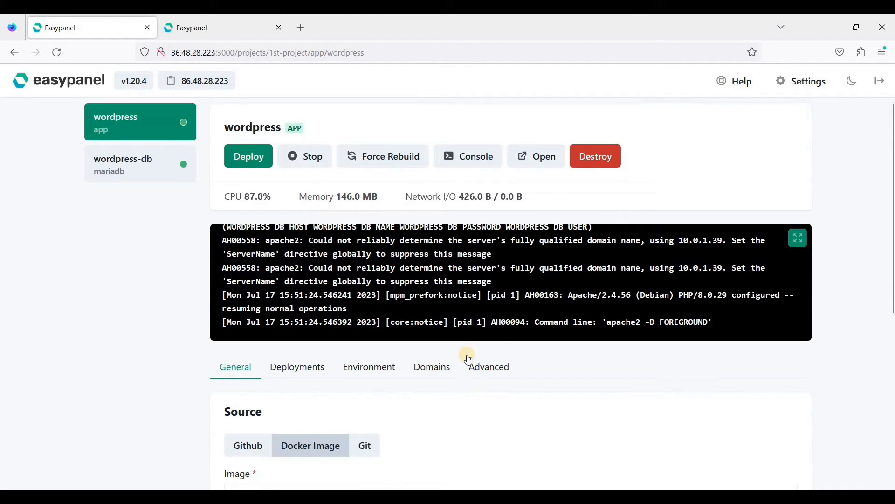
# - Save the wordpress app's HTTPS domain 1st-project-wordpress.biqhjz.easypanel.host and open the site
pyautogui.scroll(-3)
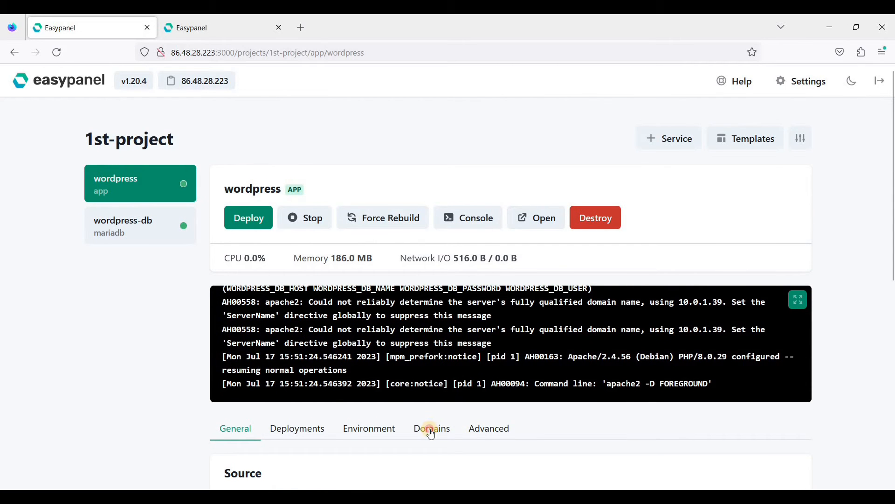
pyautogui.click(432, 428)
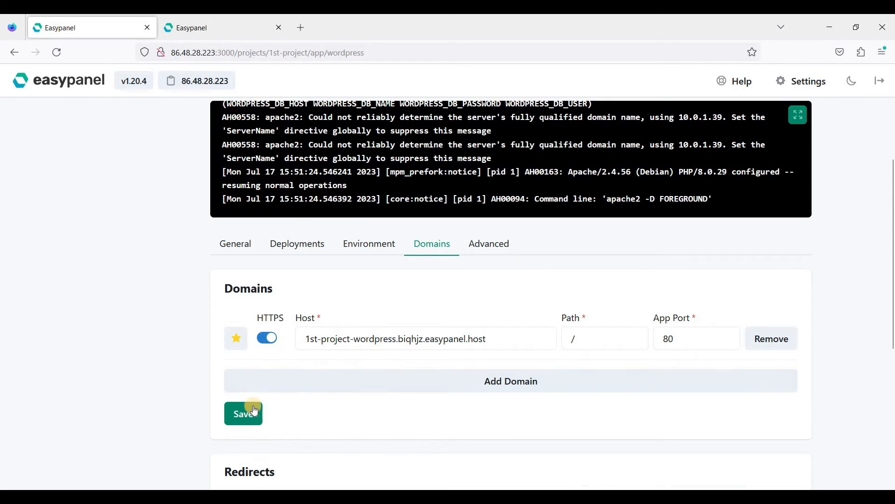
pyautogui.click(509, 381)
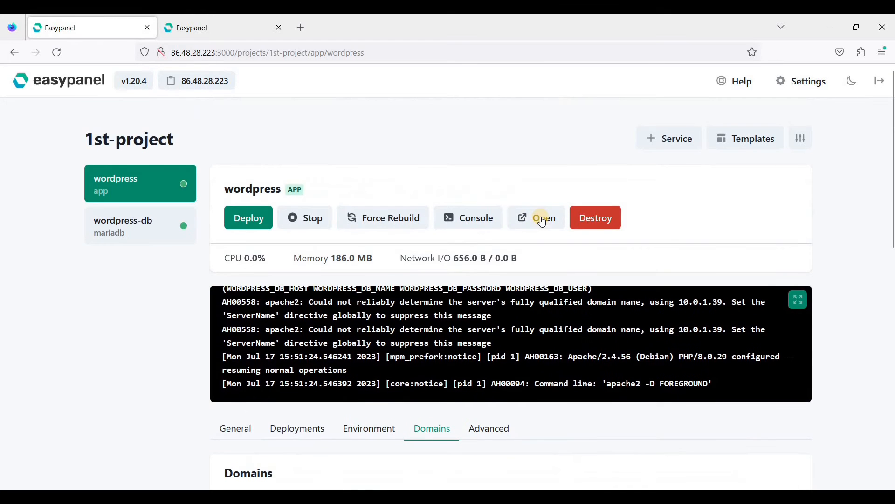
pyautogui.click(536, 217)
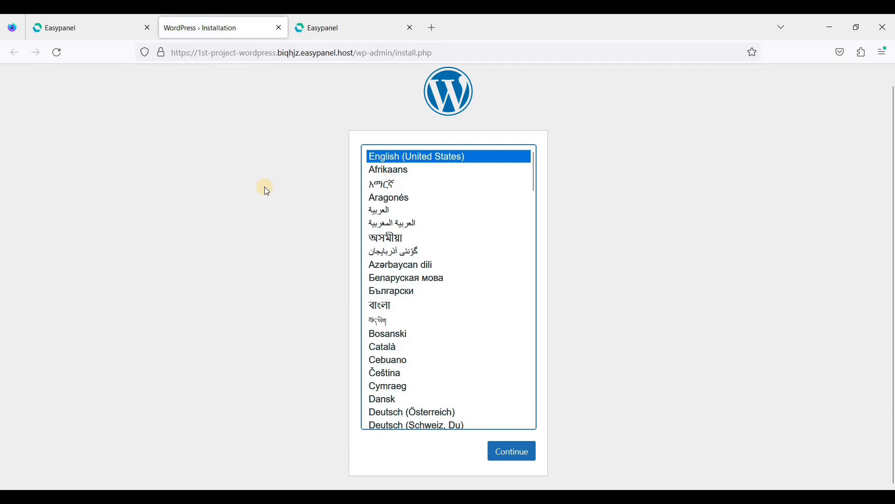
pyautogui.moveTo(247, 101)
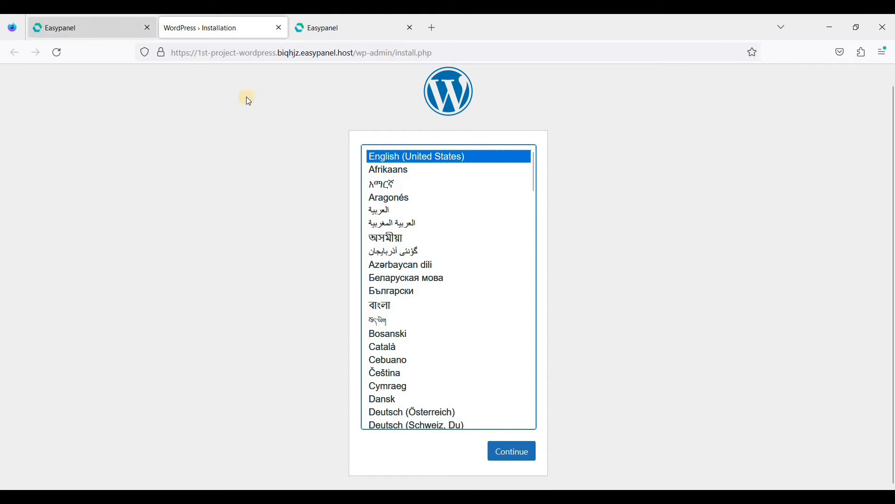
pyautogui.moveTo(292, 135)
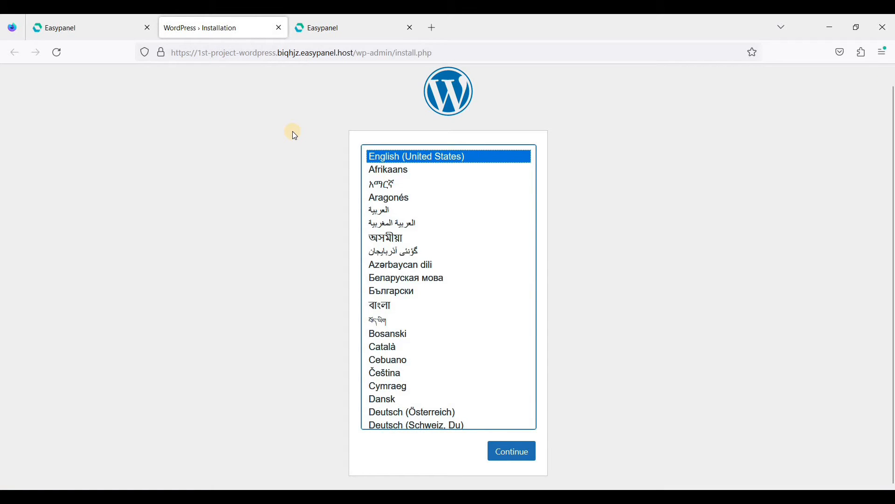
pyautogui.moveTo(303, 149)
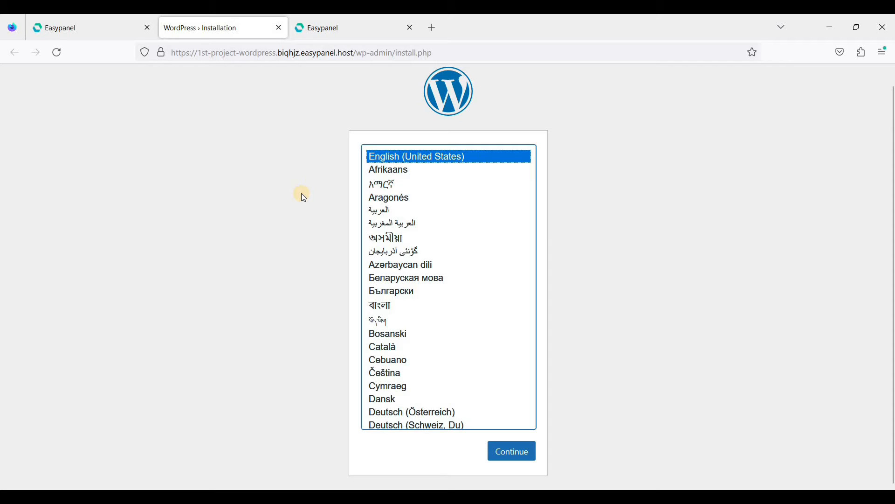
# - Switch back to the Easypanel project tab and scroll down the page
pyautogui.click(86, 28)
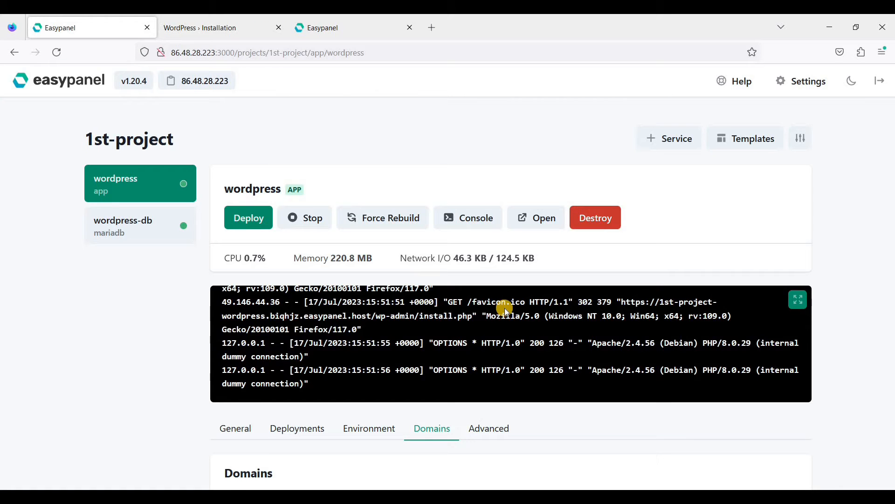
pyautogui.scroll(-3)
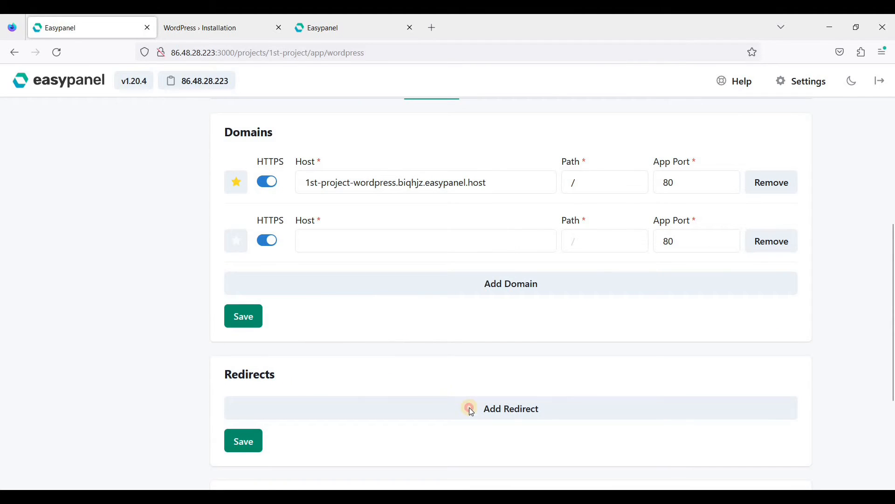
# - Add a redirect row, then review the Advanced mounts, ports, resources and deploy settings
pyautogui.click(510, 408)
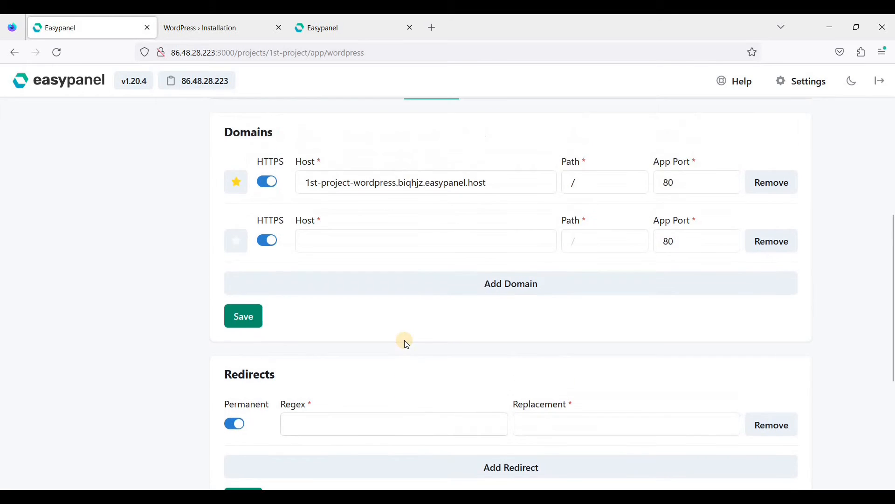
pyautogui.click(488, 211)
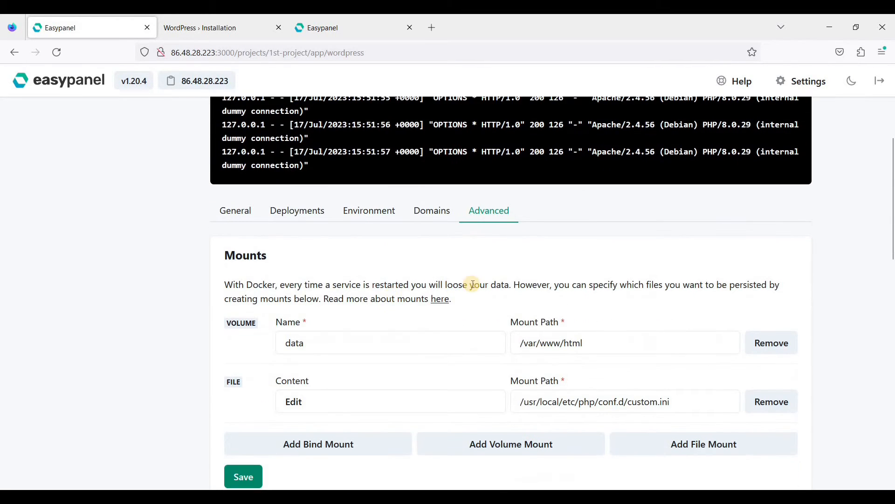
pyautogui.scroll(-3)
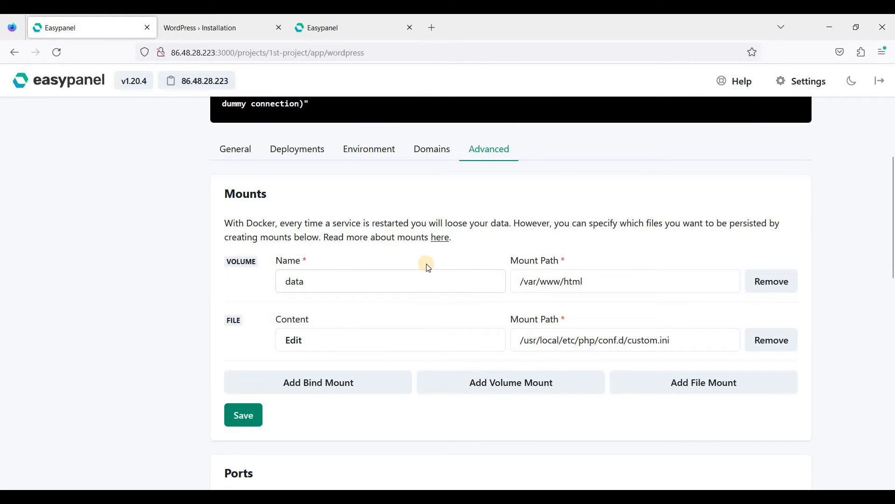
pyautogui.scroll(-3)
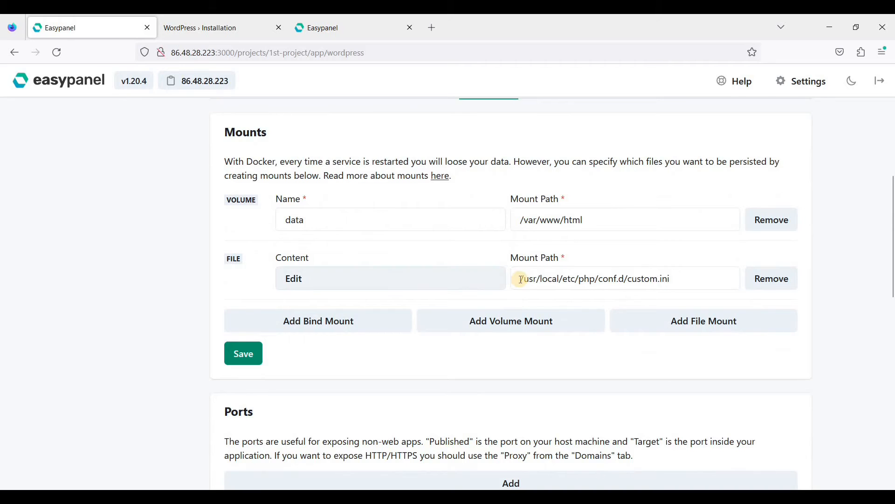
pyautogui.scroll(-3)
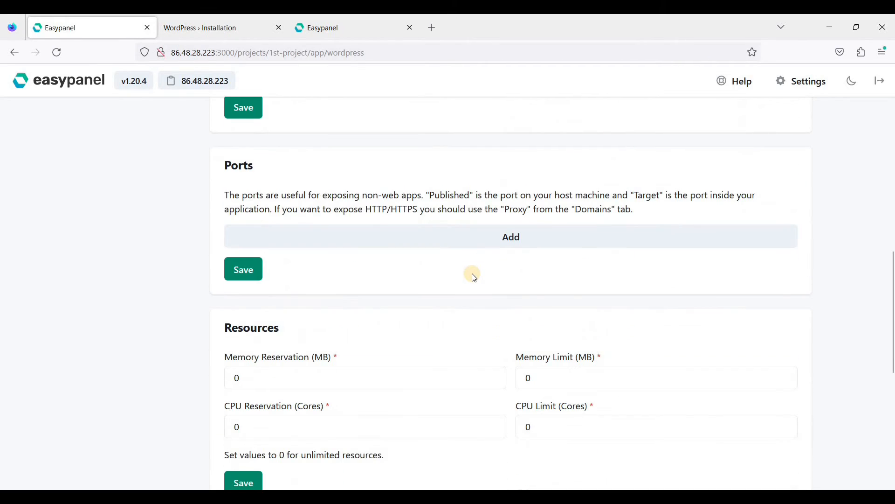
pyautogui.moveTo(430, 341)
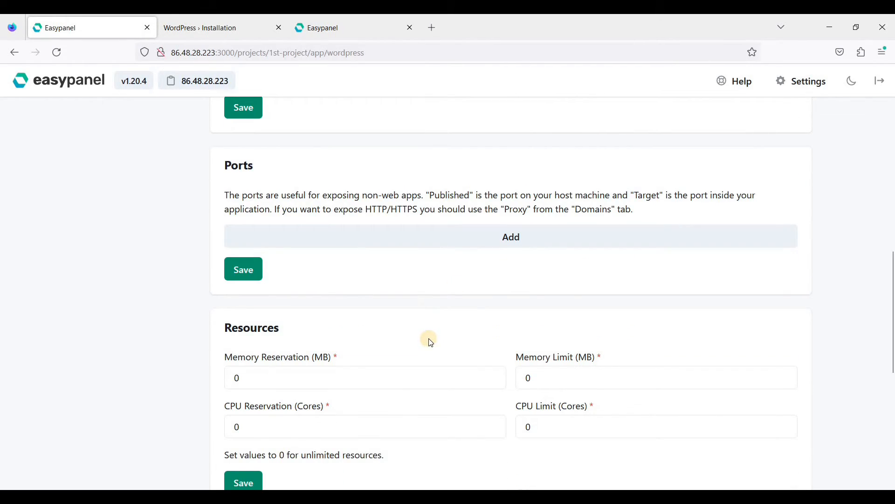
pyautogui.scroll(-3)
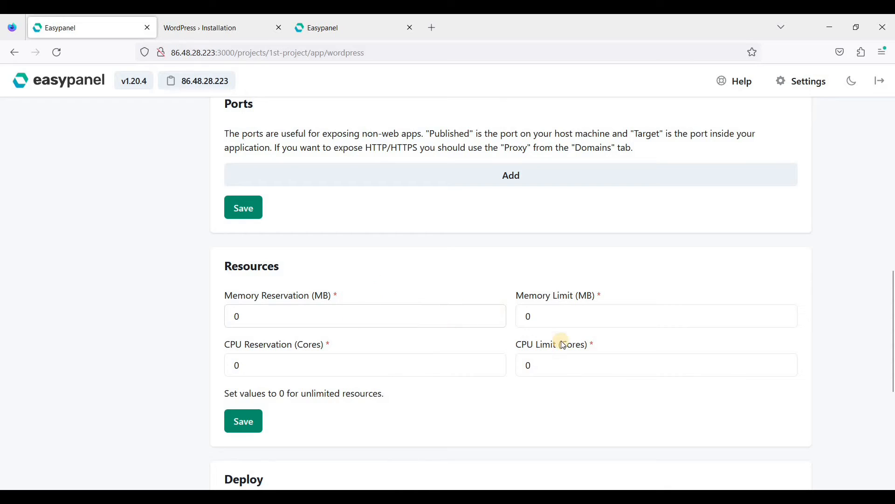
pyautogui.scroll(-3)
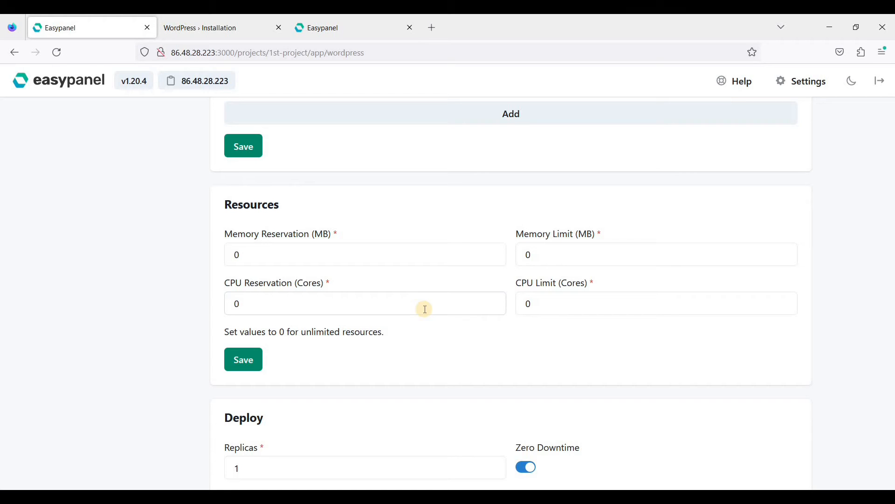
pyautogui.moveTo(405, 249)
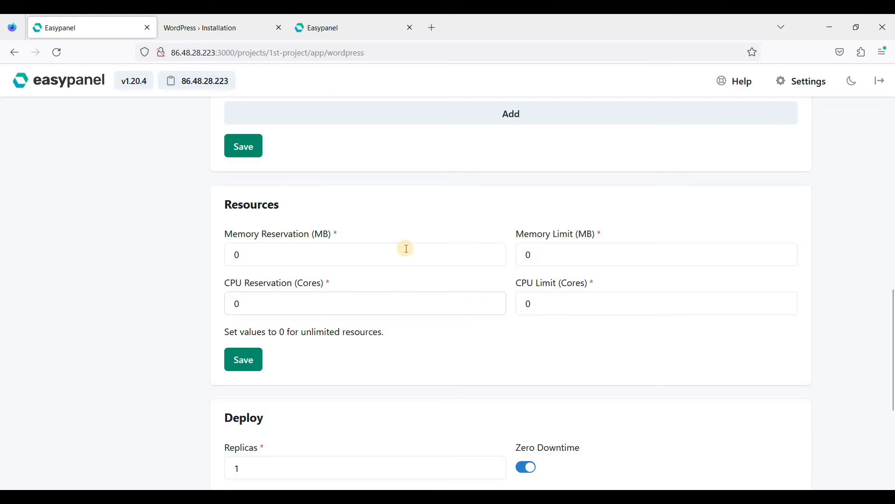
pyautogui.scroll(-3)
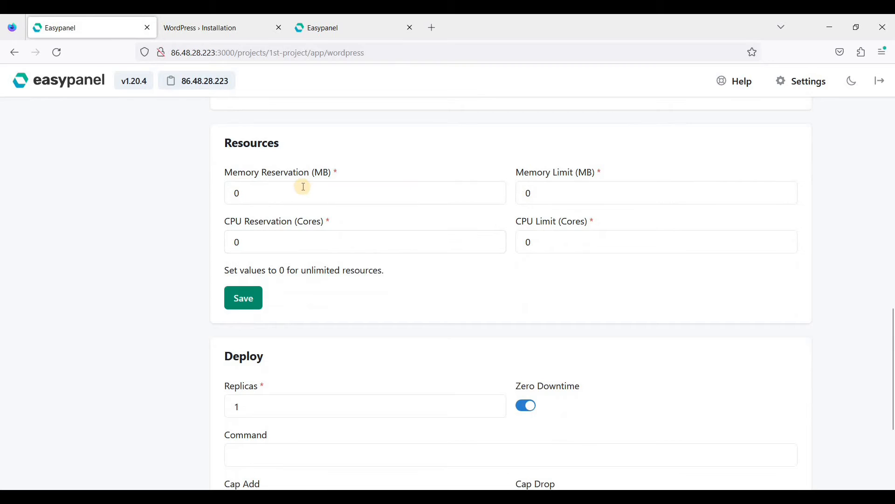
pyautogui.scroll(-3)
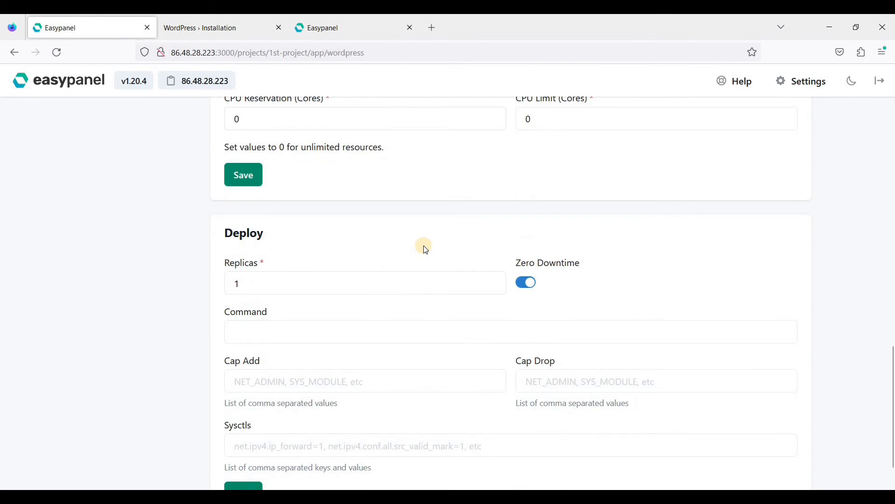
pyautogui.scroll(-3)
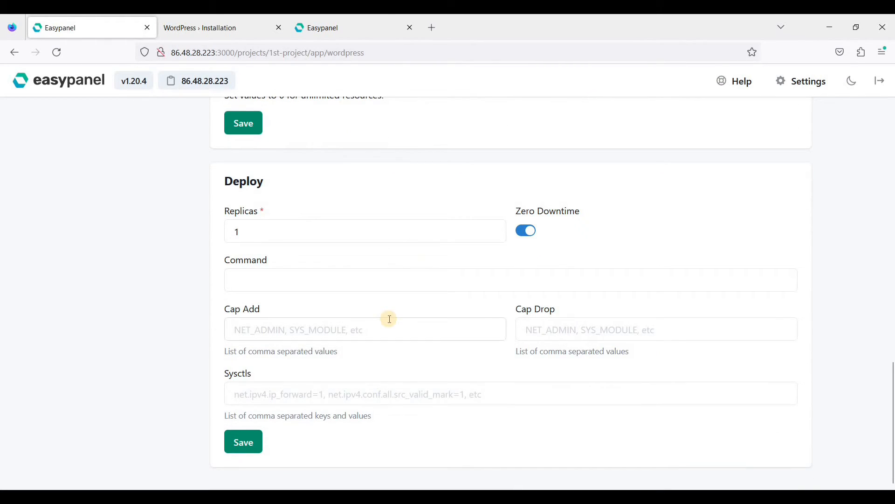
pyautogui.moveTo(370, 281)
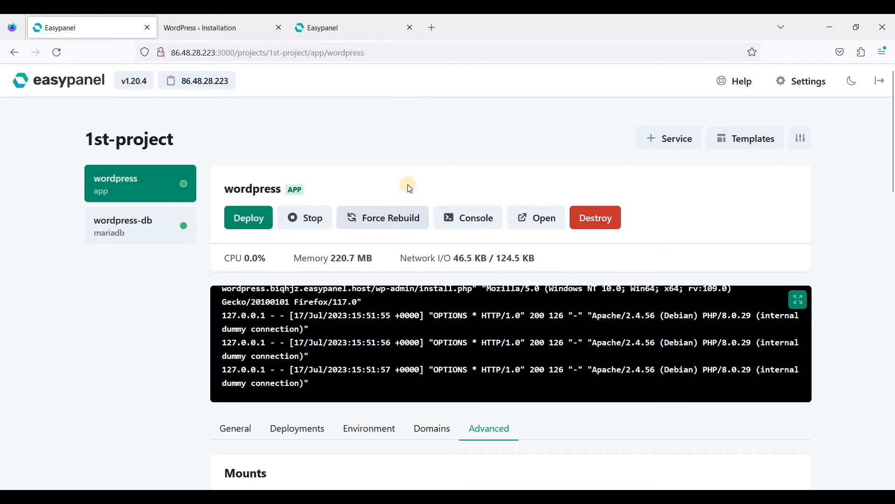
pyautogui.scroll(-3)
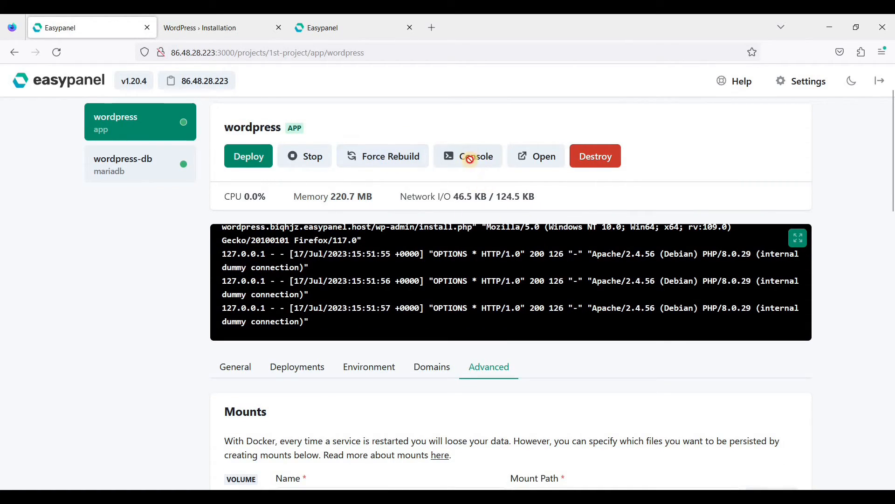
pyautogui.click(468, 156)
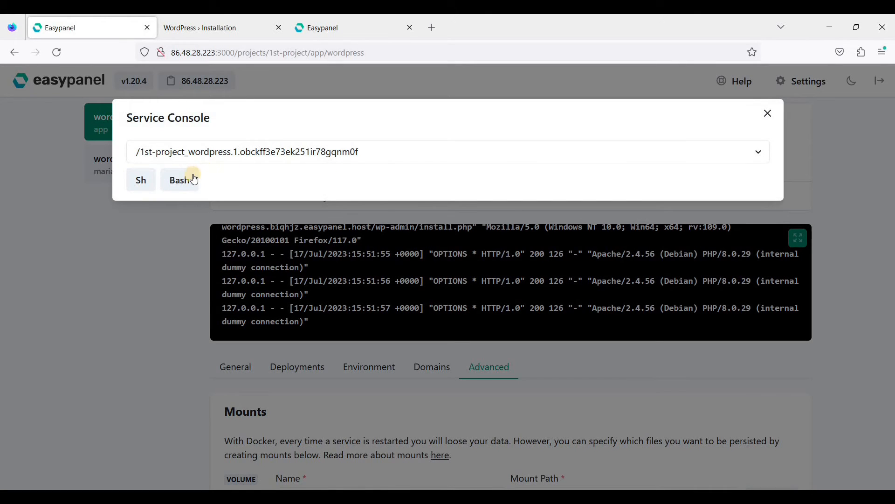
pyautogui.click(767, 112)
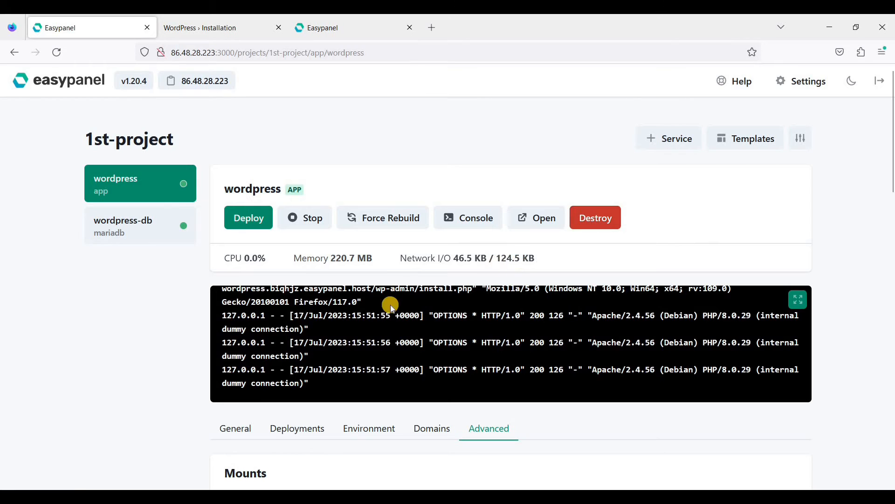
pyautogui.scroll(-3)
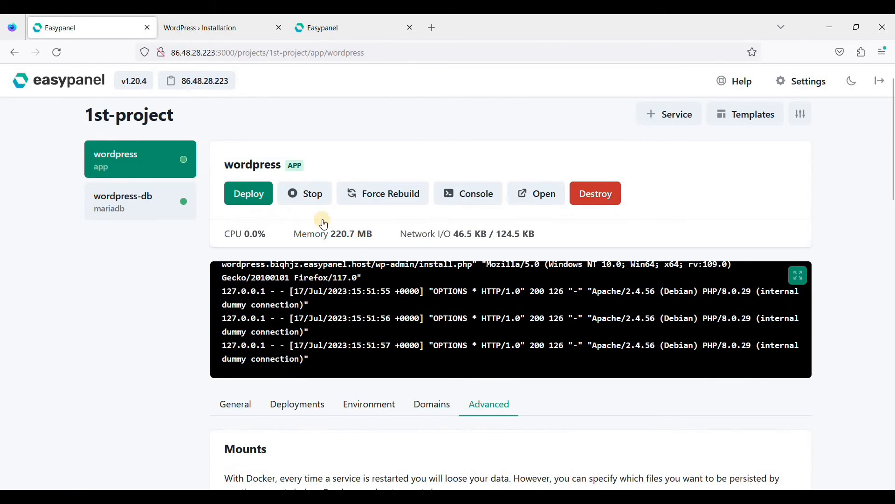
pyautogui.scroll(-3)
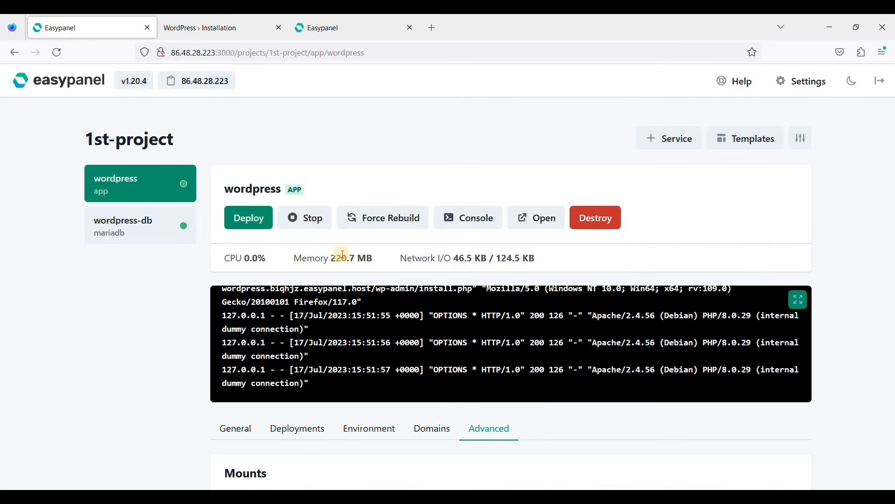
pyautogui.moveTo(746, 148)
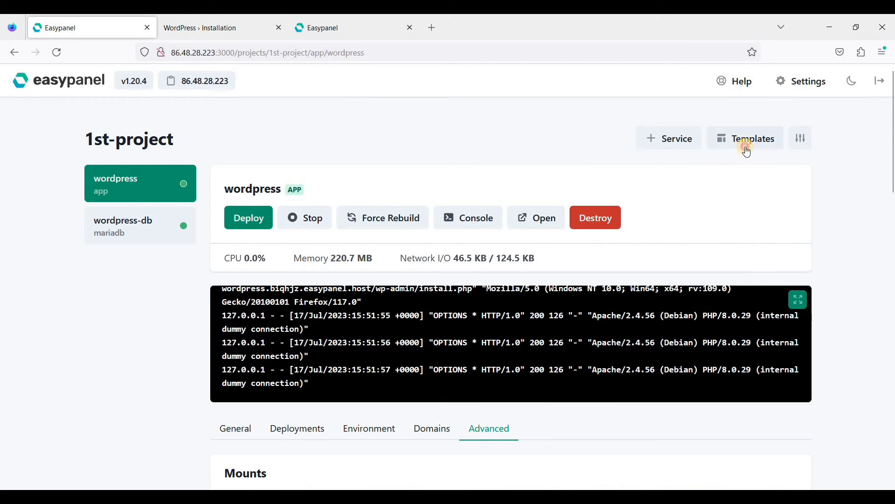
# - Create the Freescout template with default freescout app, freescout-db database and login fields
pyautogui.click(745, 138)
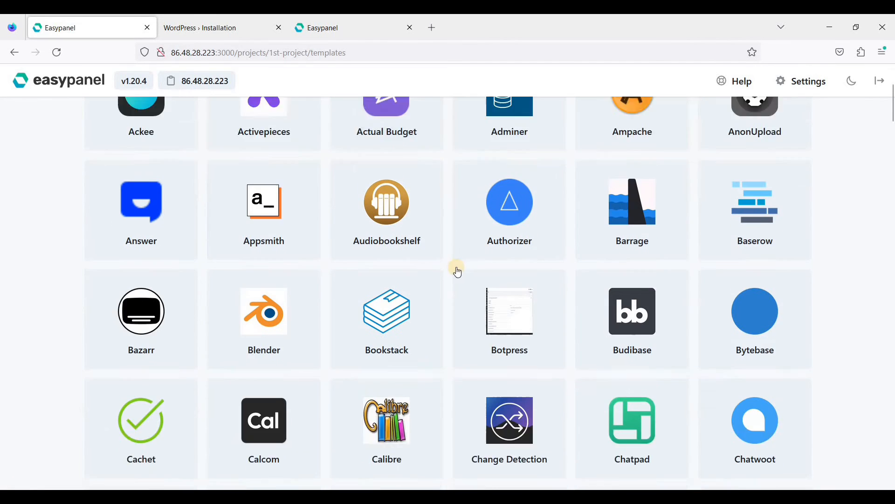
pyautogui.scroll(-3)
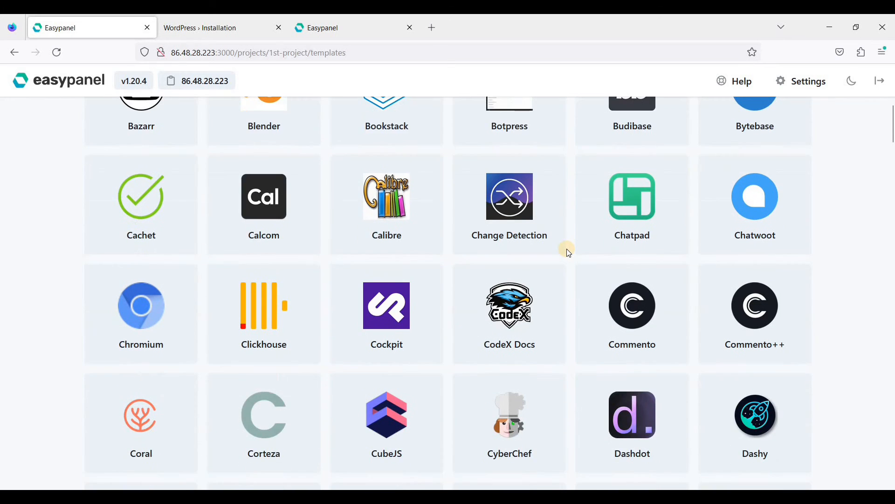
pyautogui.scroll(-3)
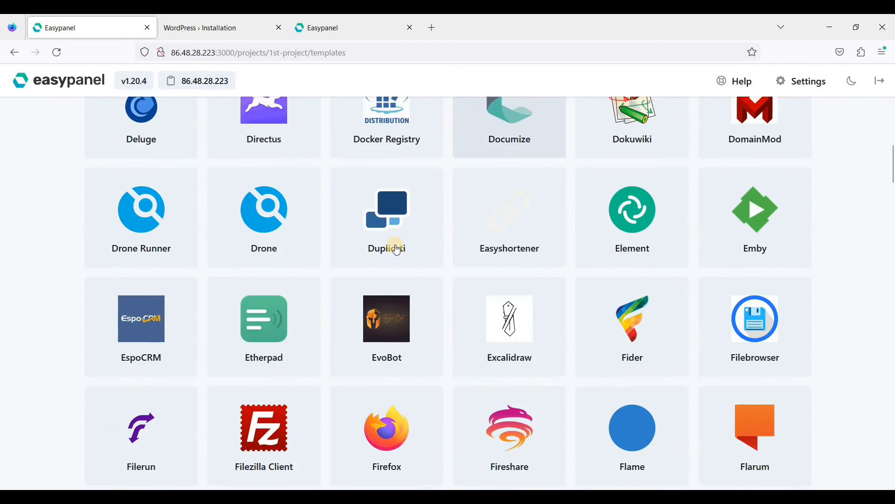
pyautogui.scroll(-3)
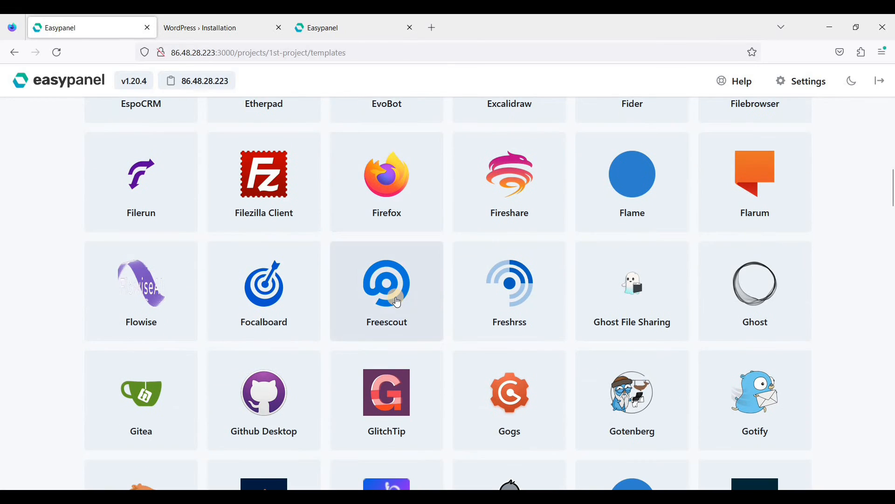
pyautogui.click(386, 284)
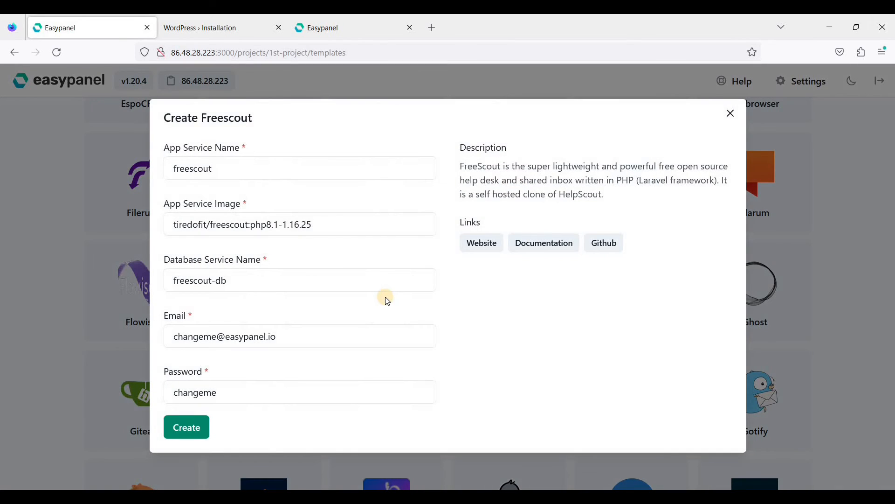
pyautogui.click(186, 427)
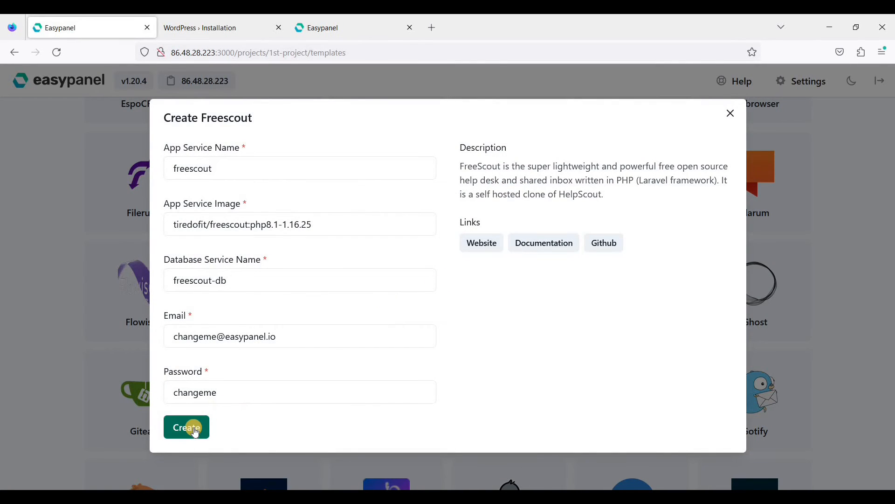
pyautogui.moveTo(235, 166)
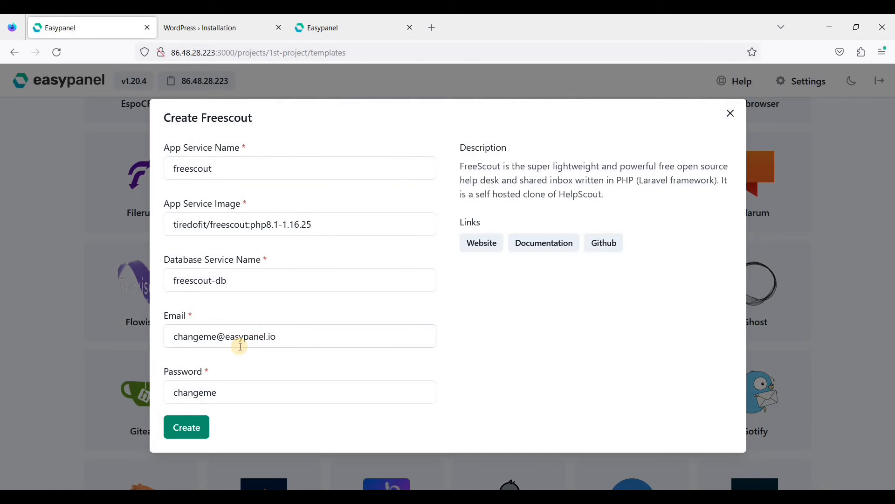
pyautogui.click(239, 336)
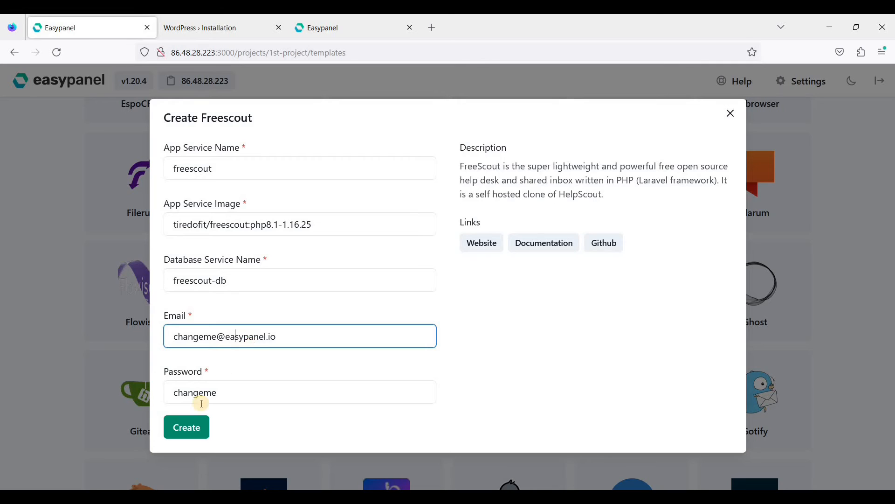
pyautogui.click(300, 392)
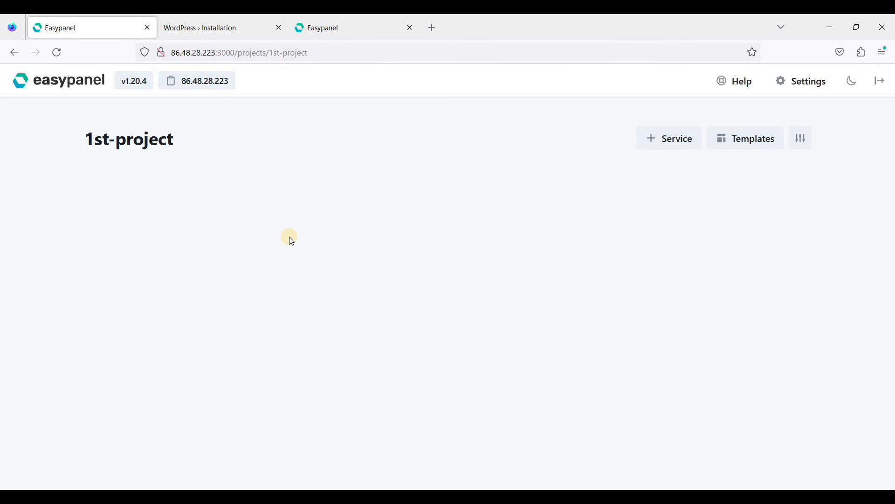
# - Open the freescout app service and scroll to its deployment logs
pyautogui.click(139, 183)
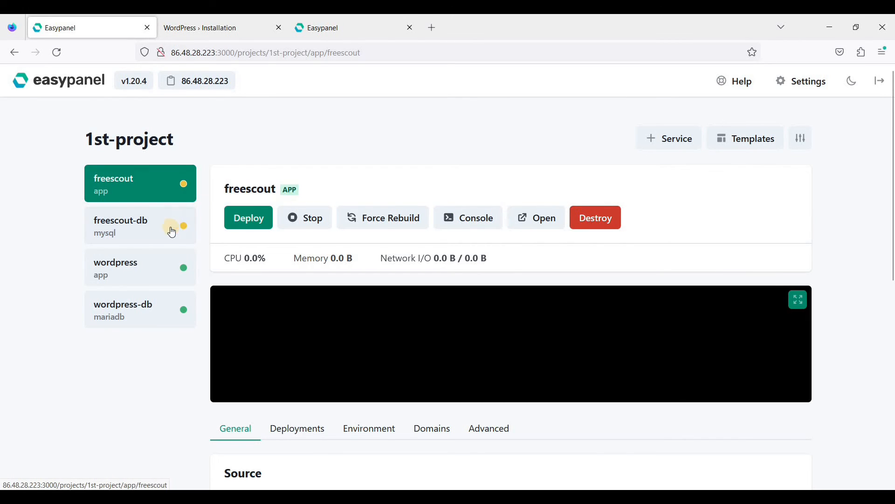
pyautogui.moveTo(111, 234)
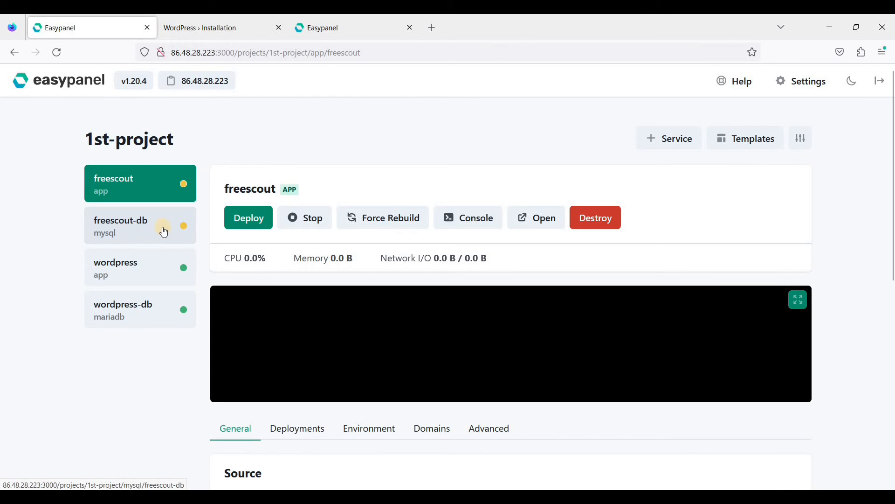
pyautogui.moveTo(183, 200)
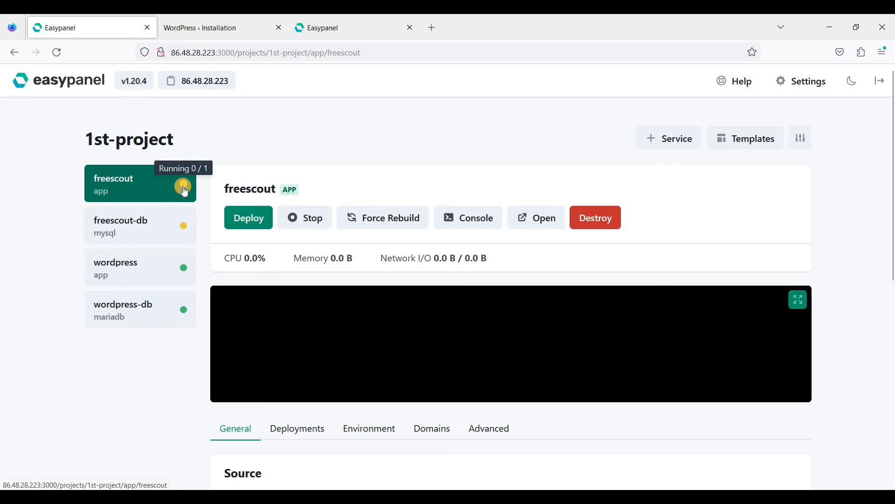
pyautogui.moveTo(183, 189)
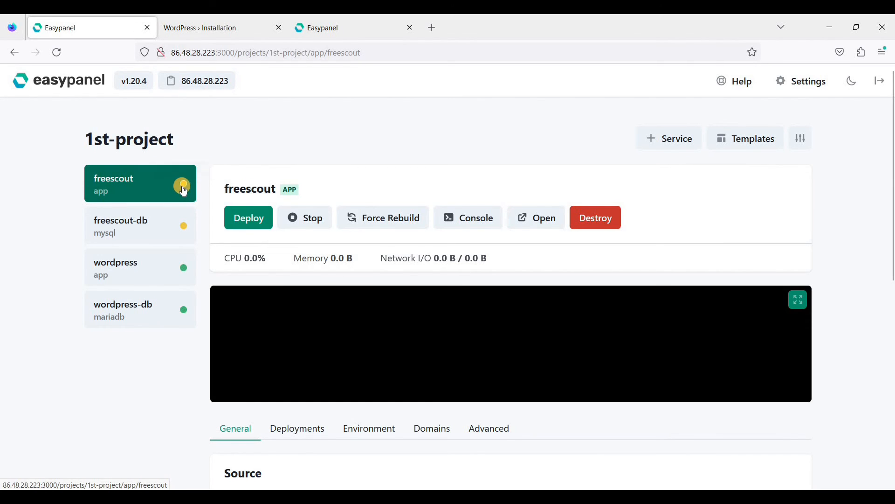
pyautogui.scroll(-3)
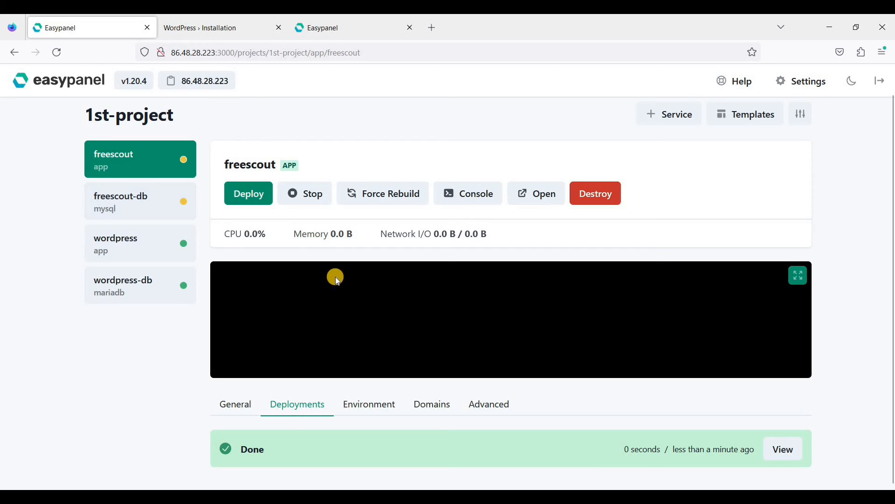
pyautogui.moveTo(184, 205)
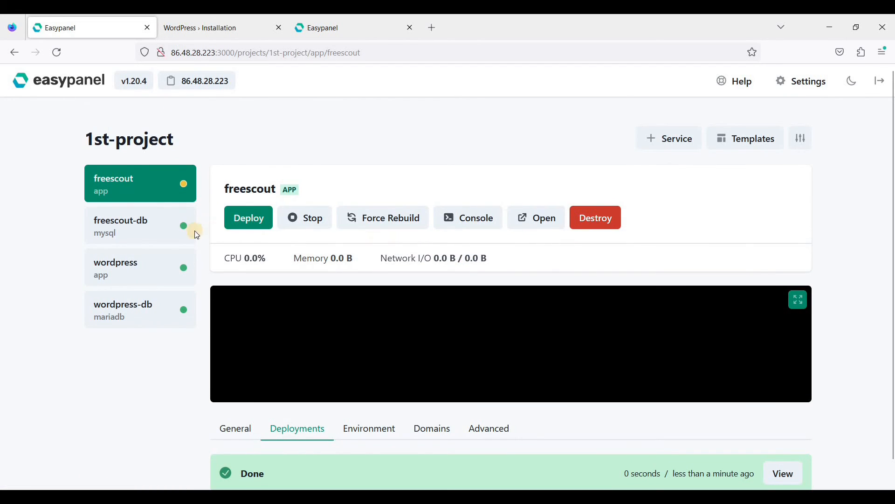
pyautogui.moveTo(189, 232)
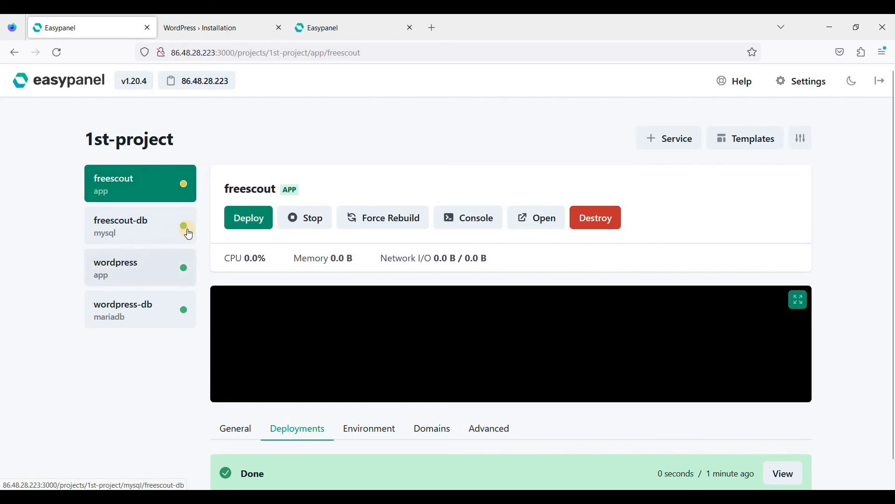
pyautogui.moveTo(184, 228)
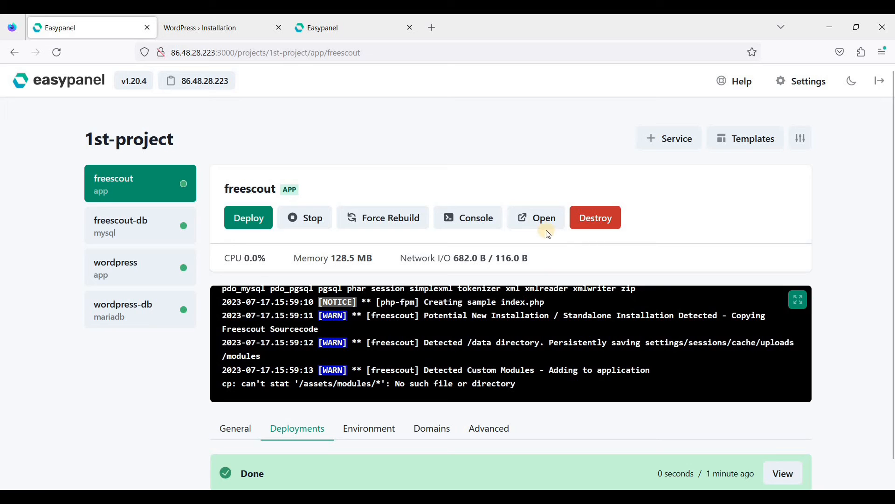
# - Launch FreeScout in a new tab, view its domain settings, and return to the dashboard
pyautogui.click(535, 218)
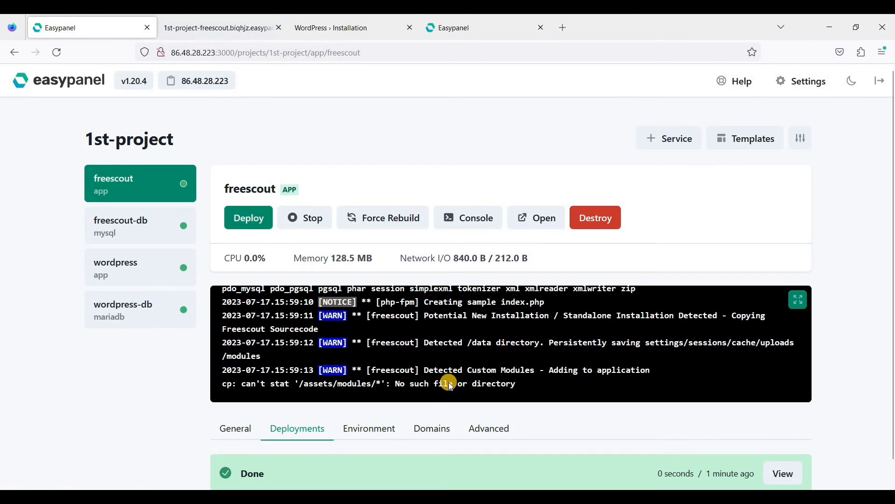
pyautogui.click(432, 428)
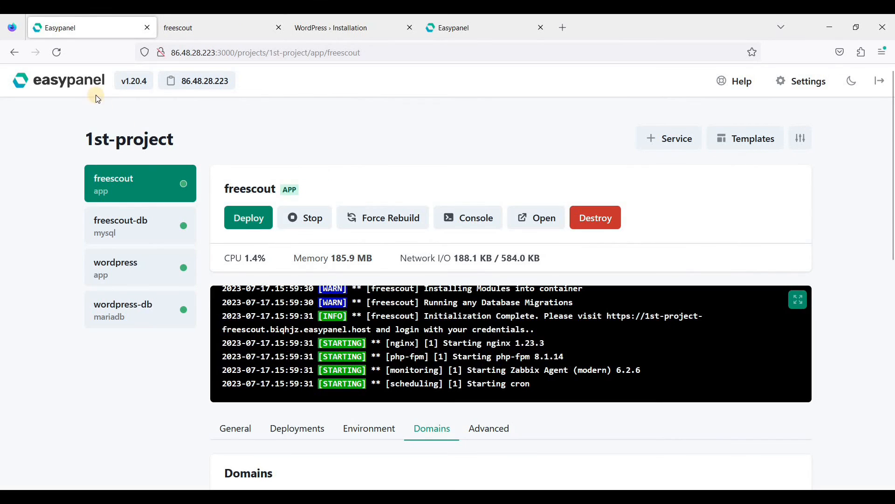
pyautogui.click(58, 80)
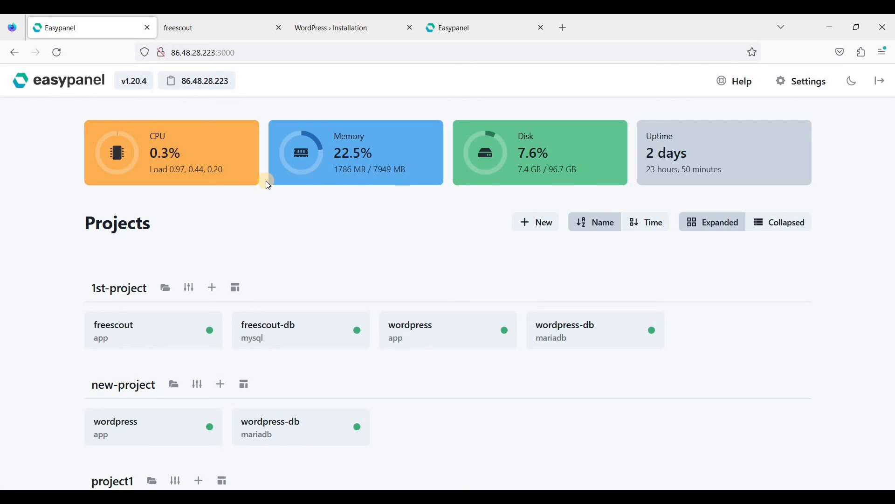
pyautogui.moveTo(232, 174)
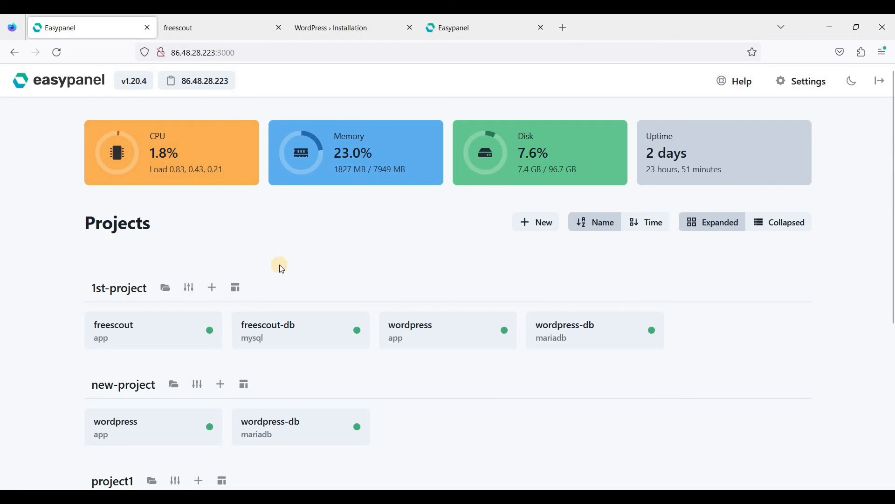
pyautogui.moveTo(381, 261)
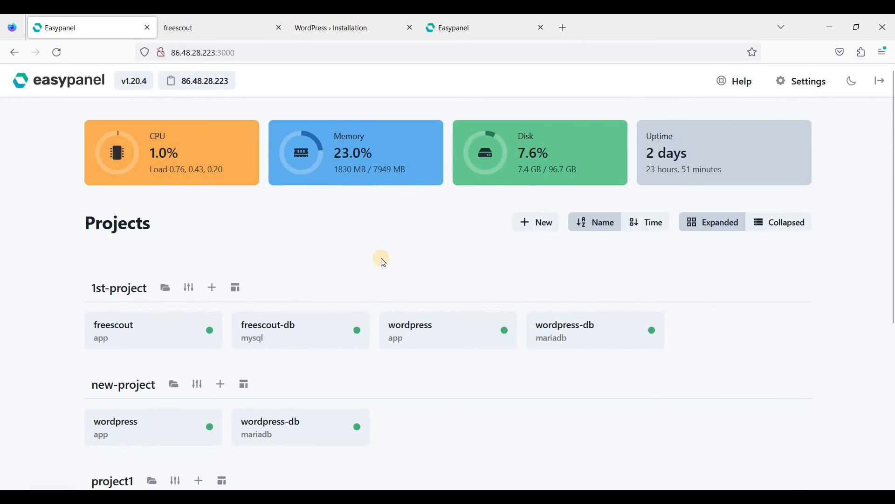
pyautogui.moveTo(381, 266)
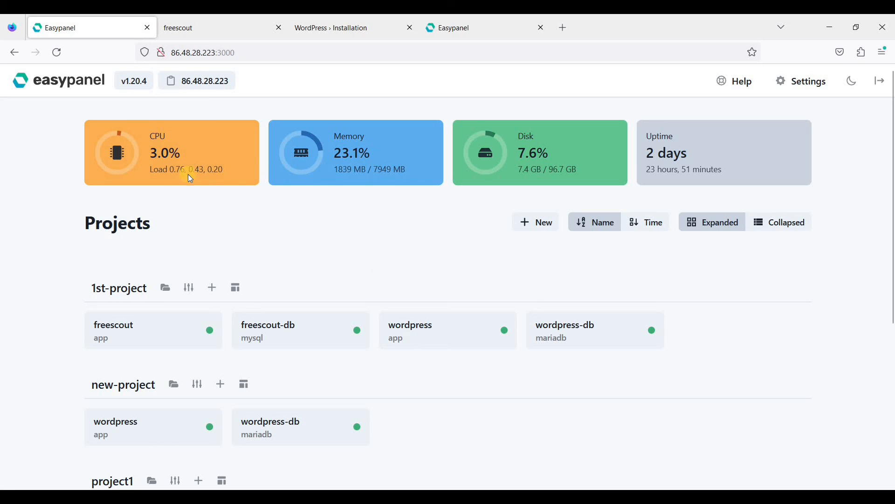
pyautogui.moveTo(361, 250)
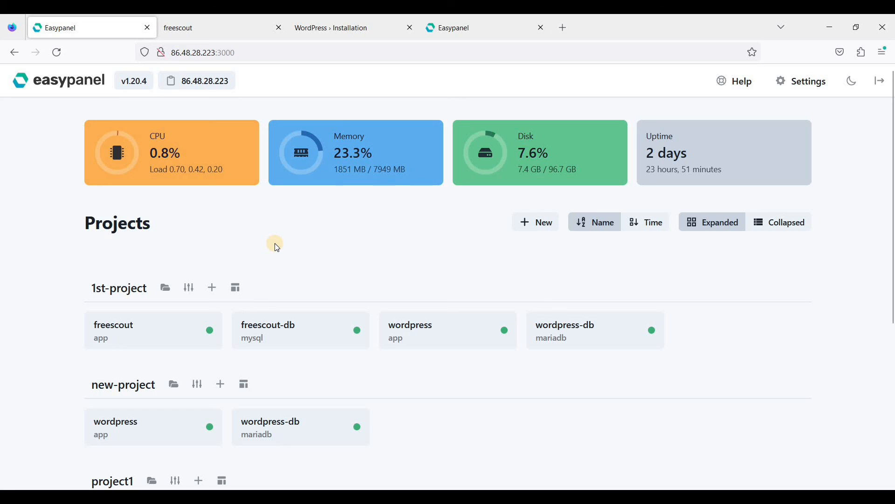
pyautogui.moveTo(129, 97)
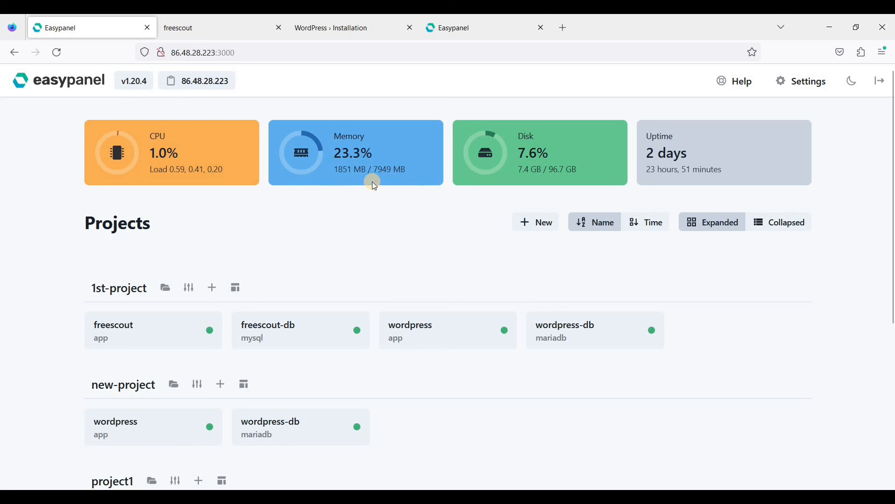
pyautogui.moveTo(680, 199)
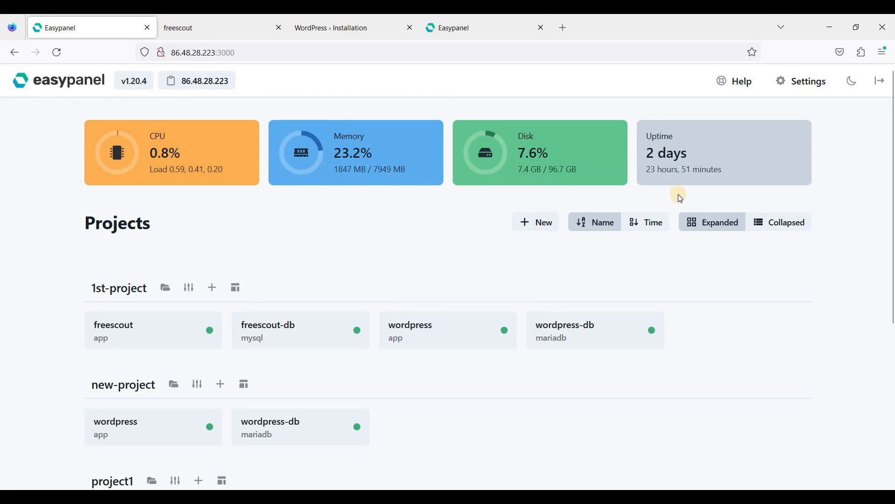
pyautogui.moveTo(364, 168)
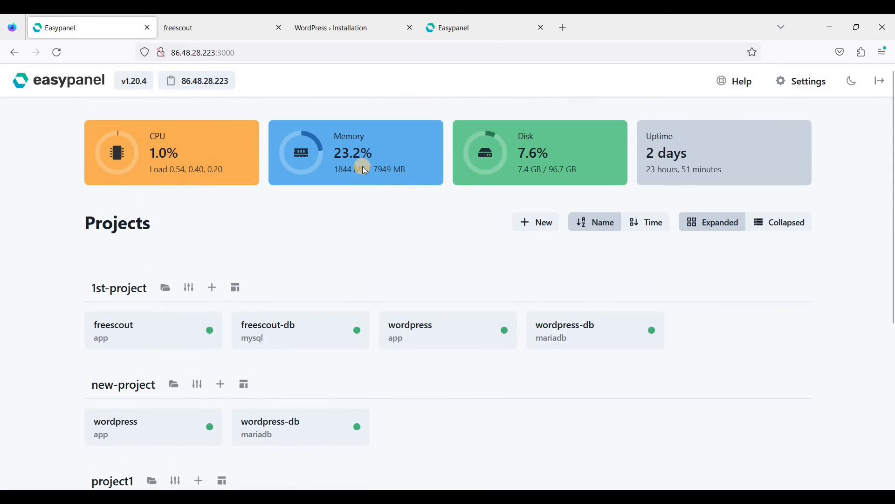